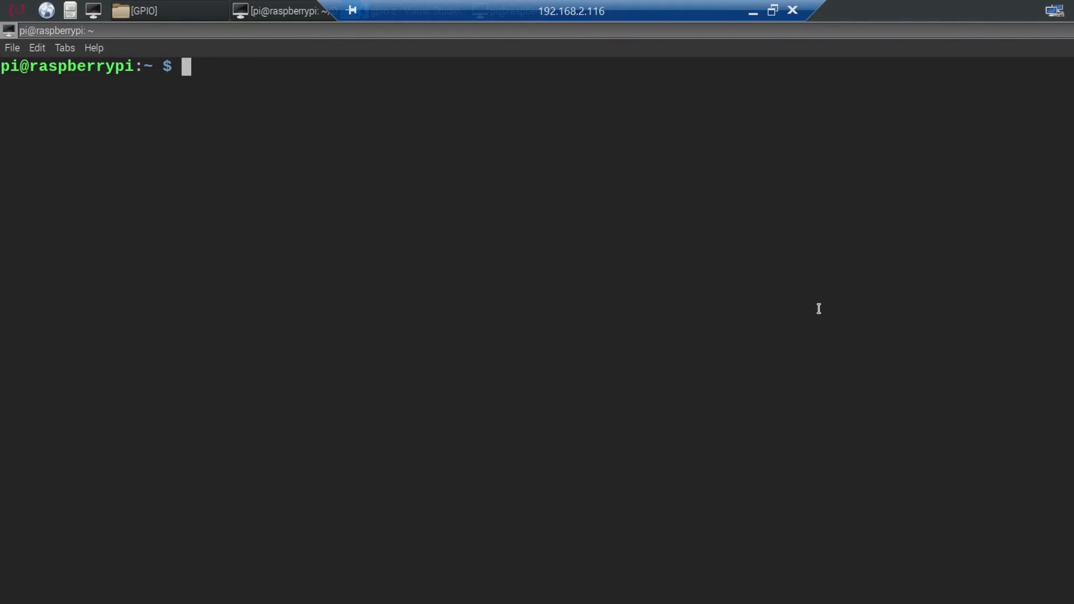
Change directory to /sys/class/gpio/ in the terminal
{"action": "type", "text": "cd /sys"}
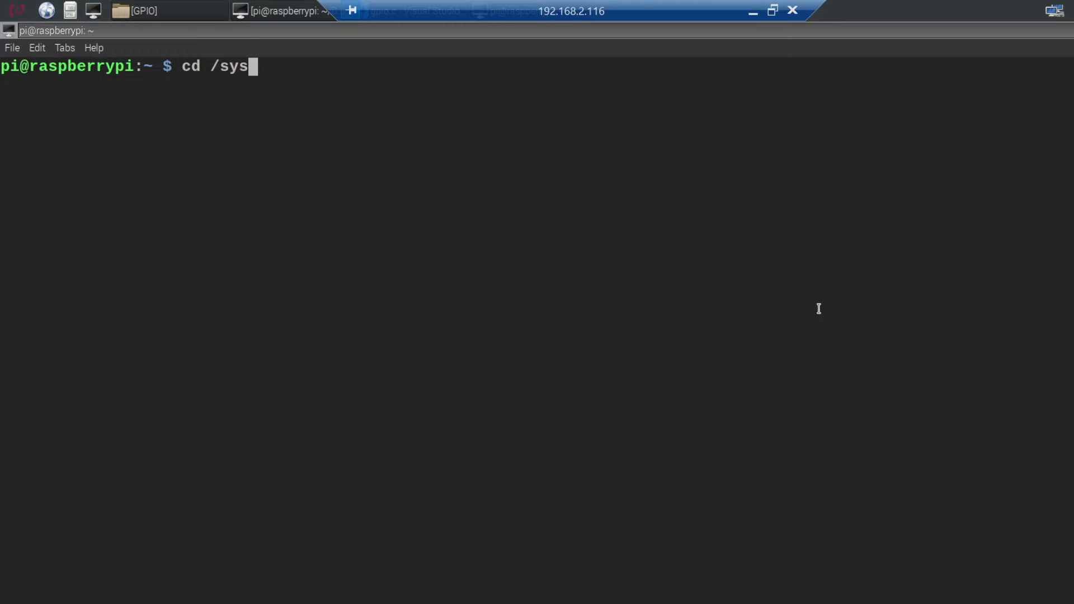
{"action": "type", "text": "/class/"}
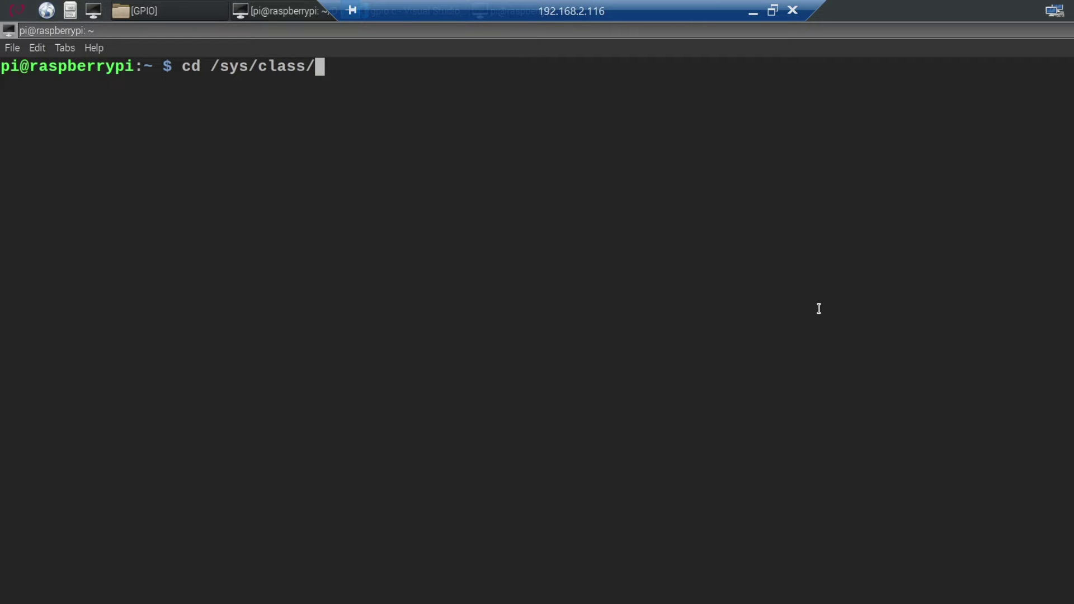
{"action": "key", "text": "Return"}
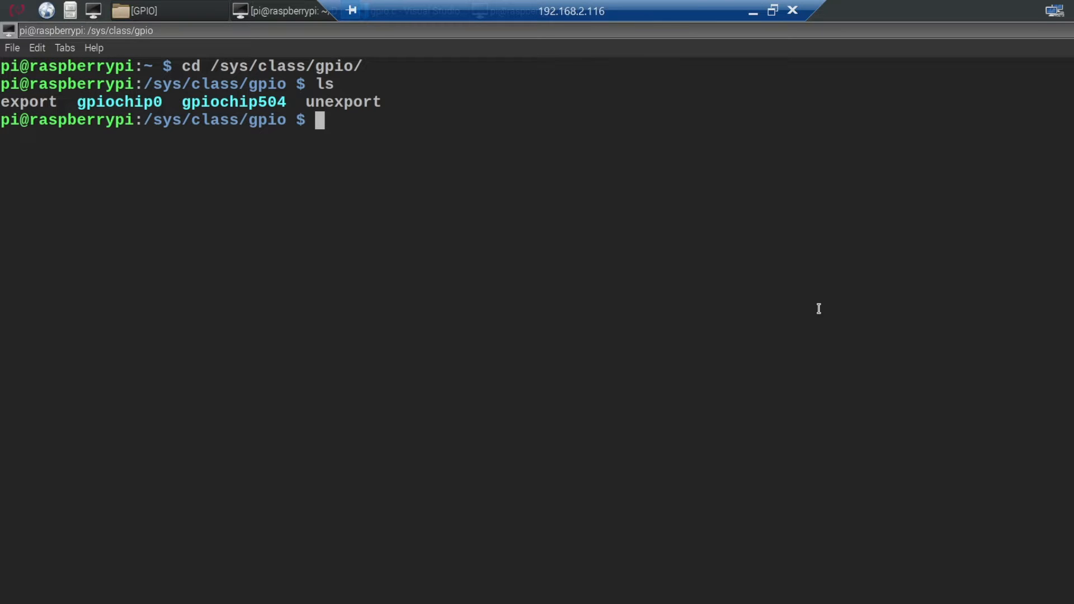
Export GPIO pin 13 with echo 13 > export and begin the direction command for gpio13
{"action": "type", "text": "echo"}
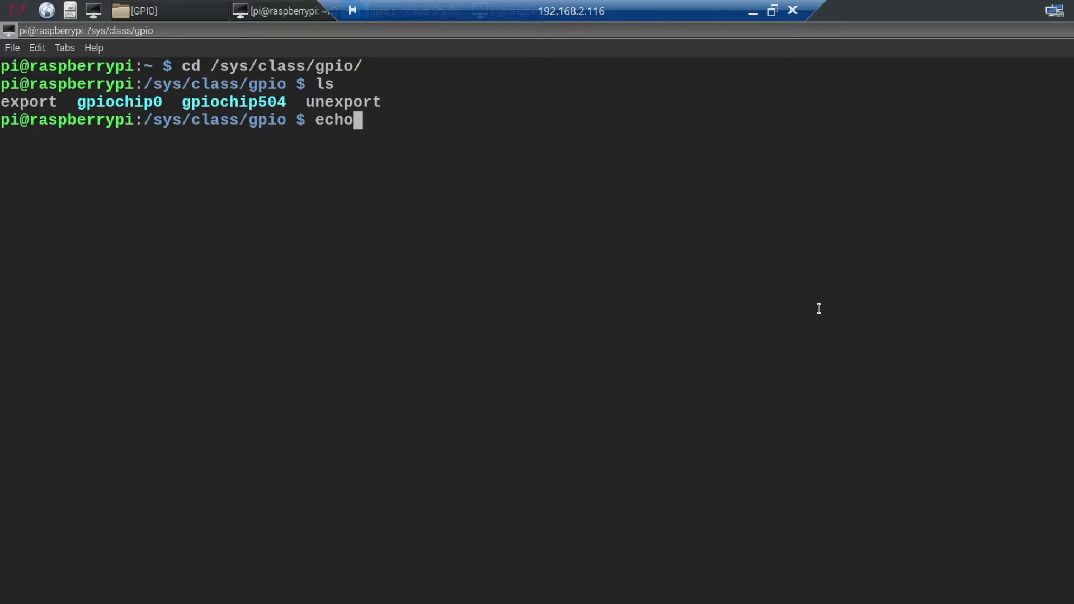
{"action": "type", "text": "13 >"}
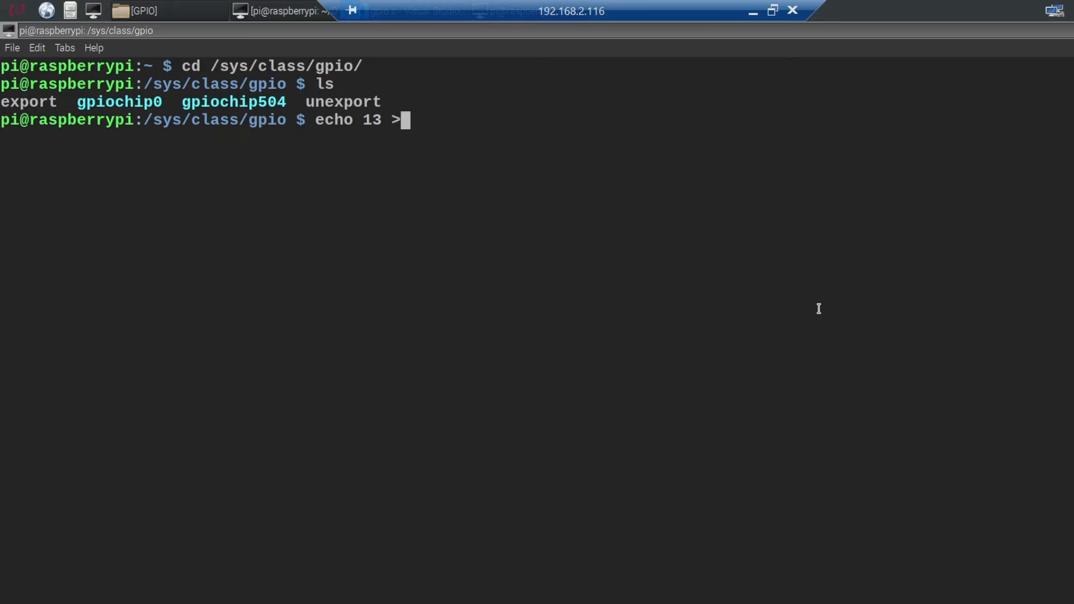
{"action": "key", "text": "Return"}
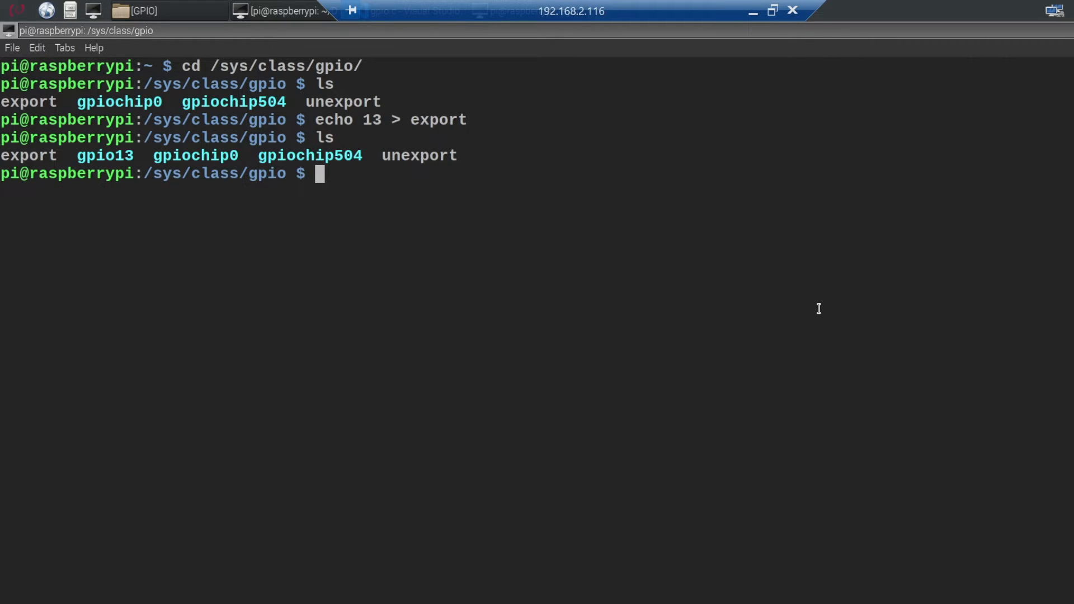
{"action": "type", "text": "echo out"}
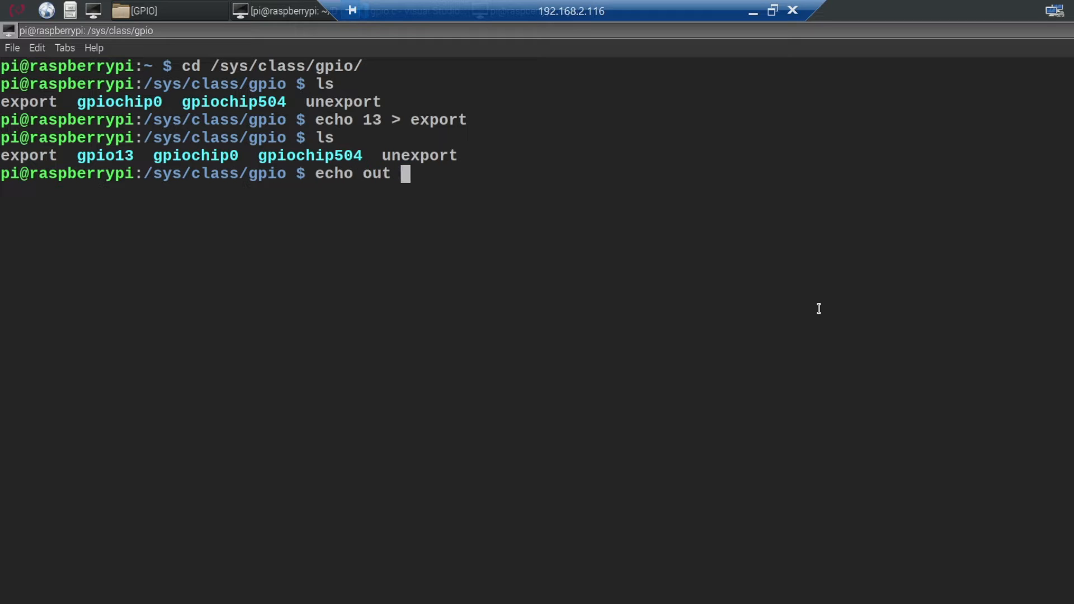
{"action": "type", "text": "> gpio"}
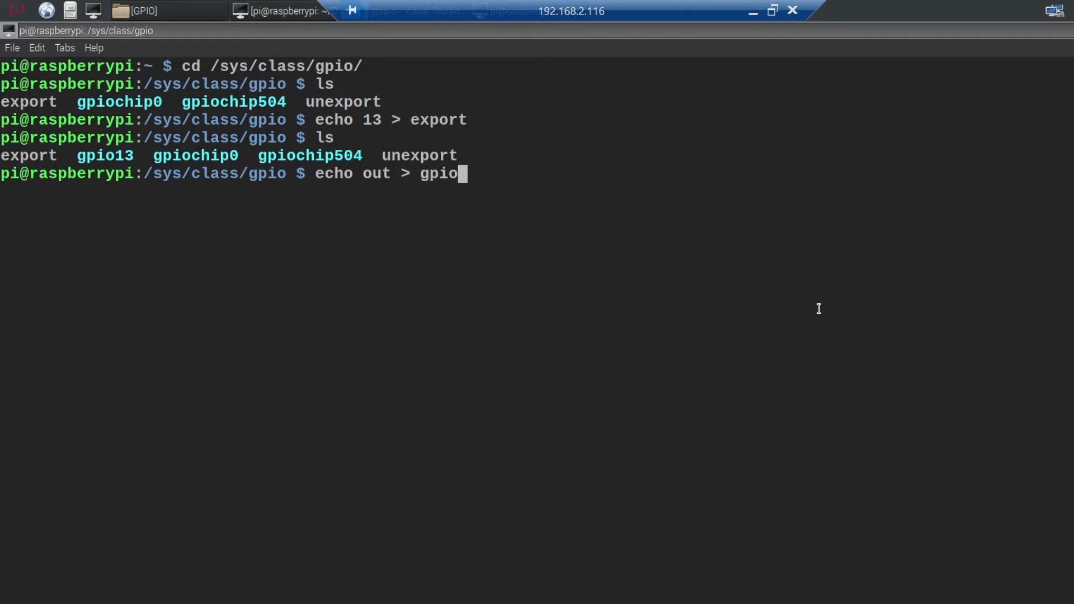
{"action": "type", "text": "13/dire"}
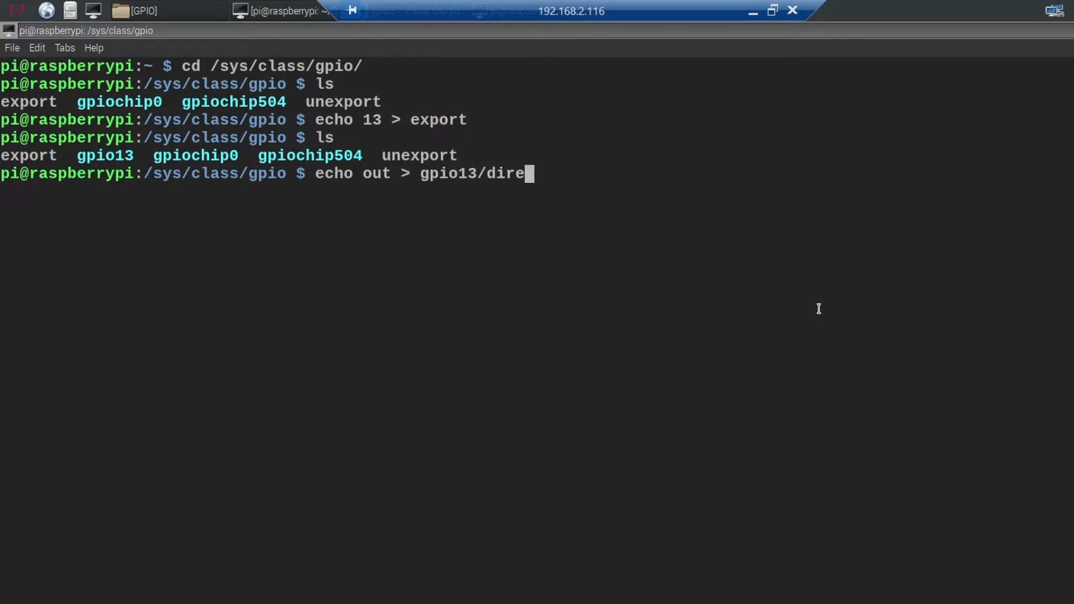
Set gpio13 direction to out, then write 1 and 0 to gpio13/value to switch the LED on and off
{"action": "key", "text": "Return"}
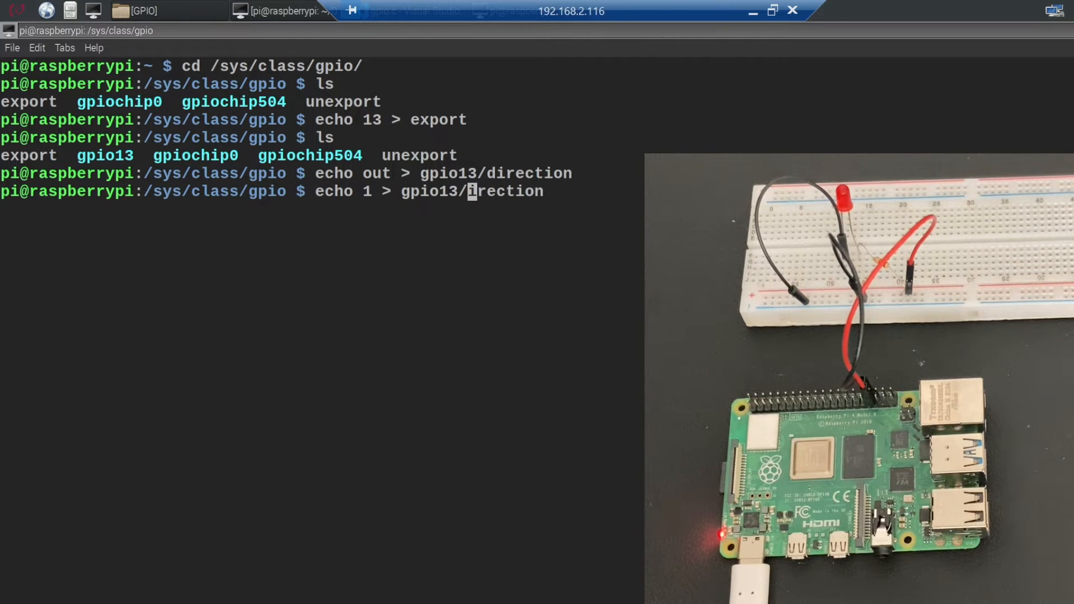
{"action": "type", "text": "value"}
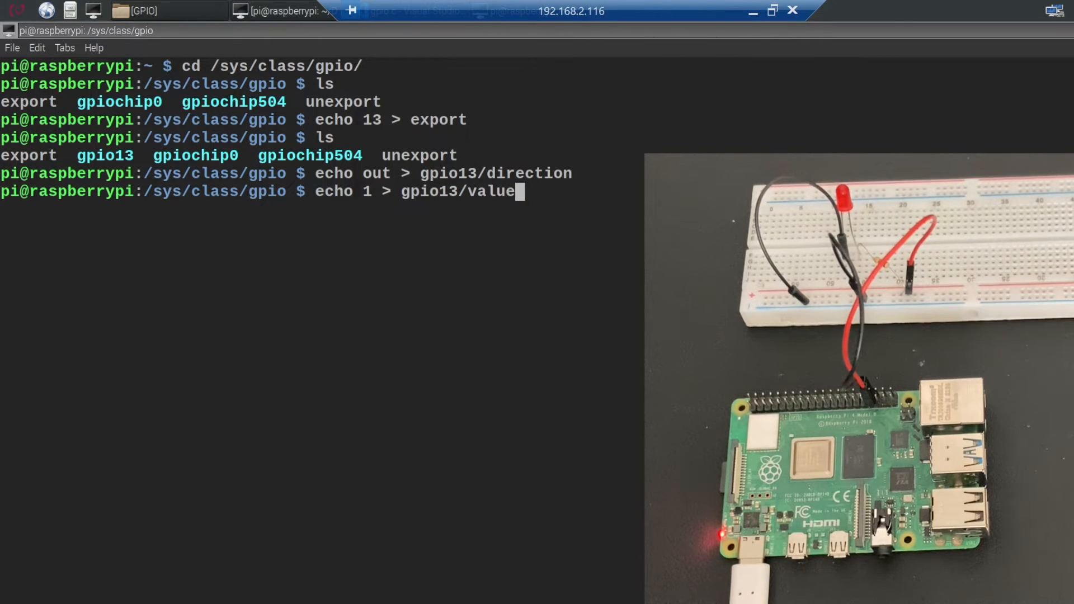
{"action": "key", "text": "Return"}
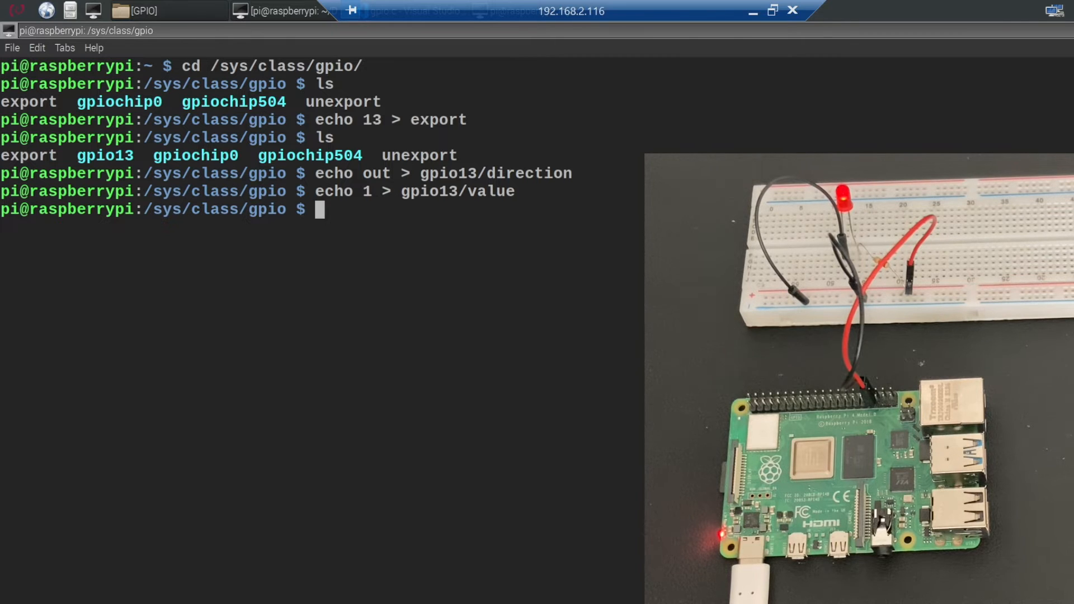
{"action": "type", "text": "echo 1 > gpio13/value"}
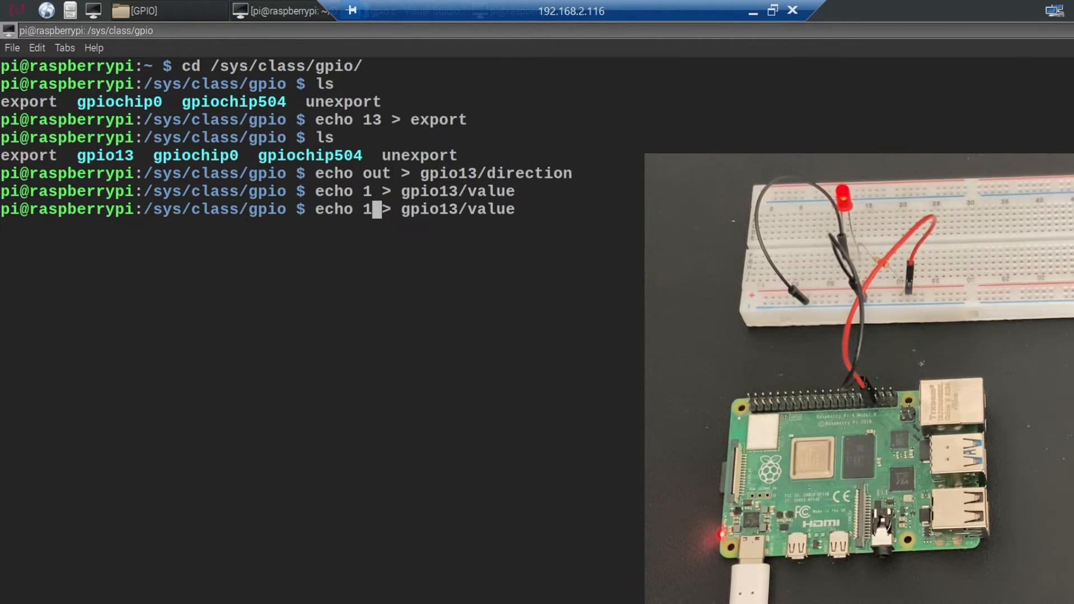
{"action": "type", "text": "0"}
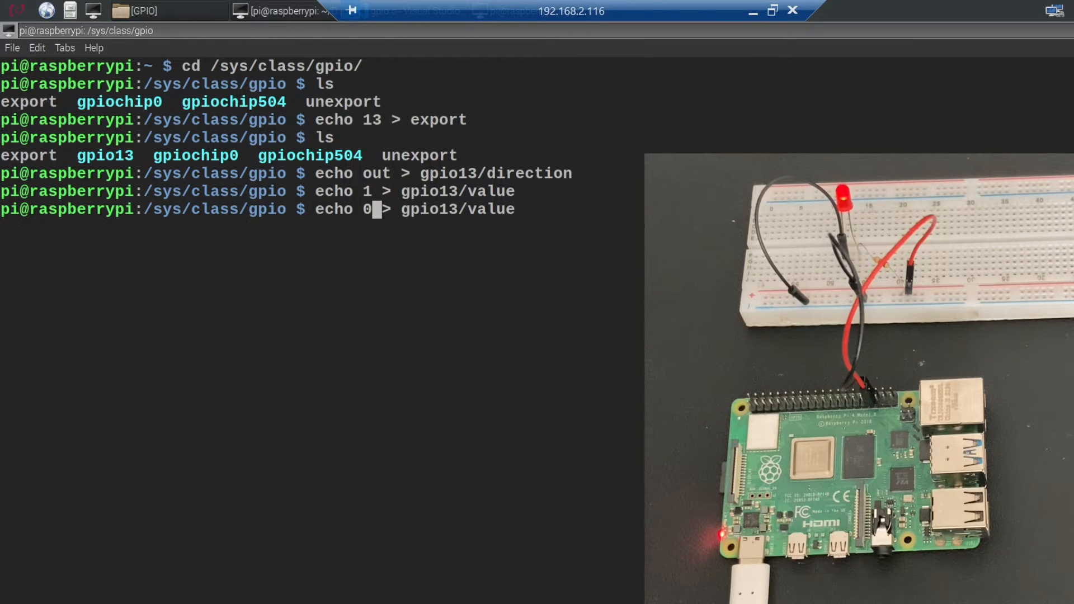
{"action": "key", "text": "Return"}
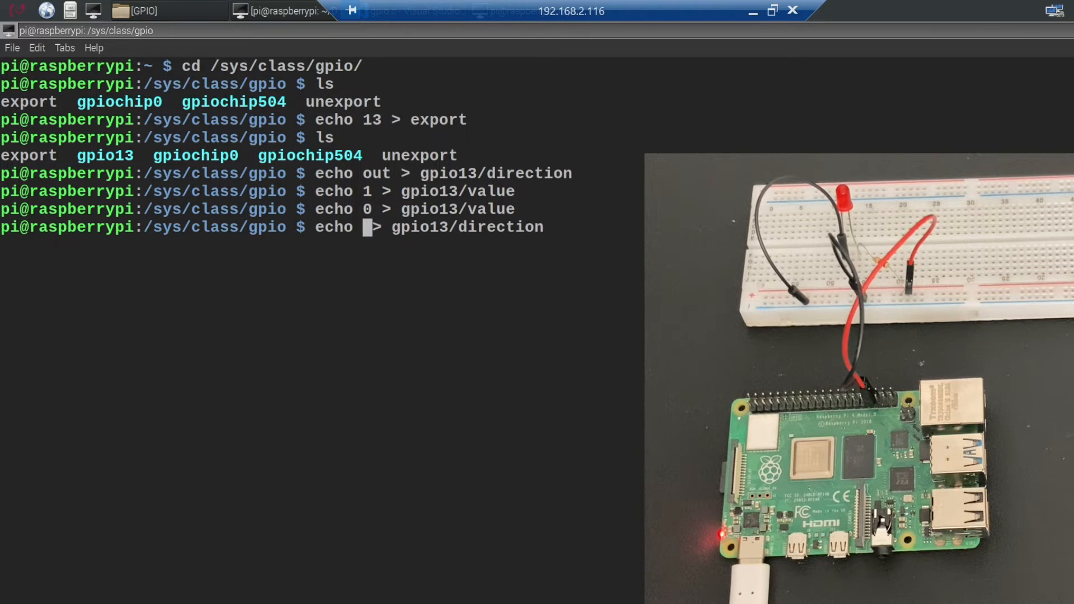
Set gpio13 direction back to in and unexport pin 13
{"action": "key", "text": "Return"}
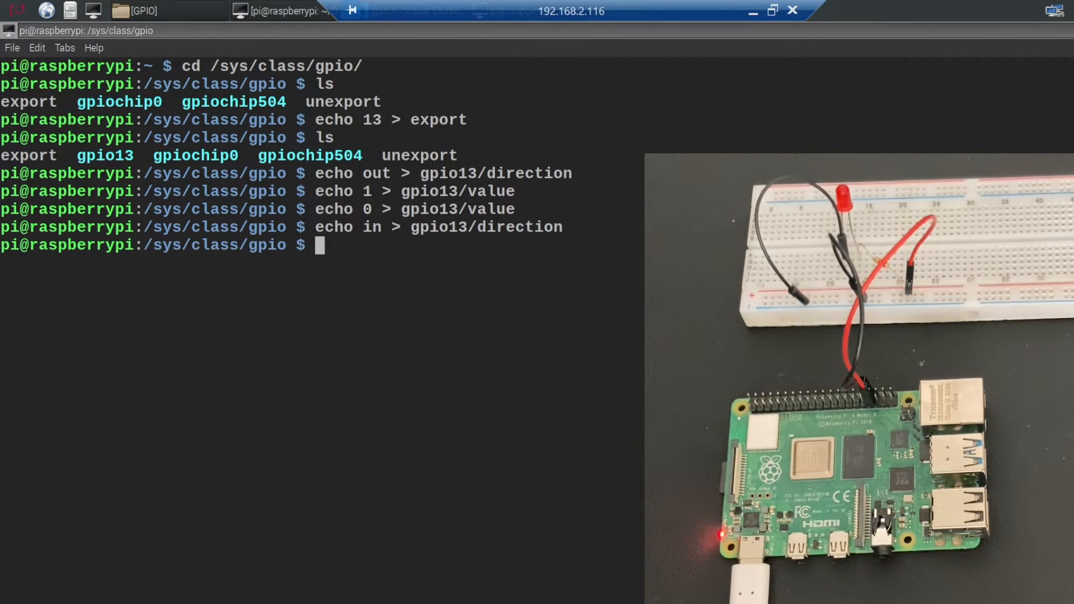
{"action": "type", "text": "echo 13 > export"}
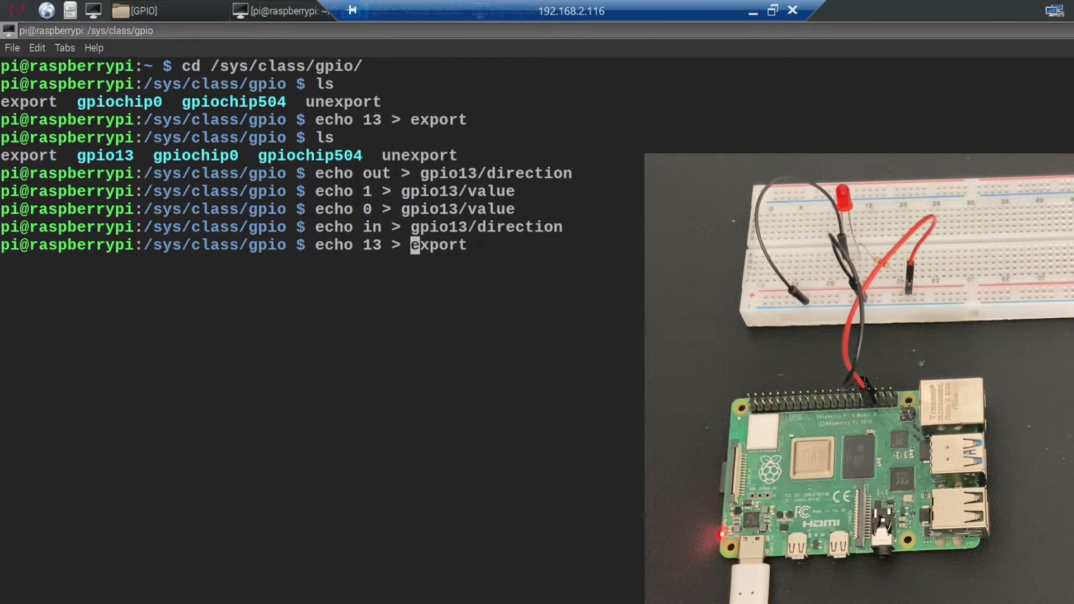
{"action": "key", "text": "Return"}
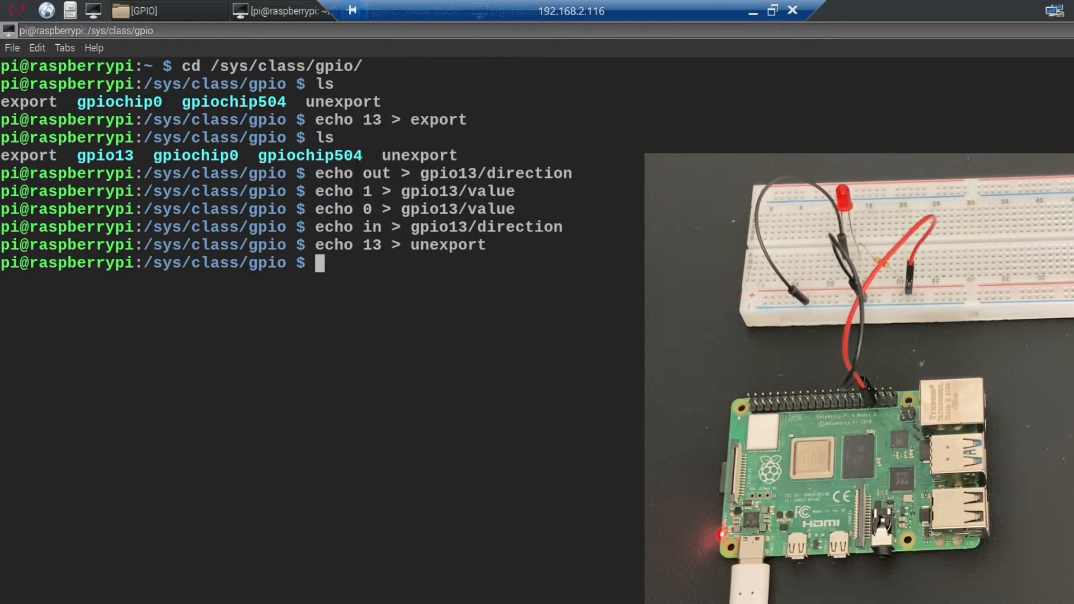
{"action": "type", "text": "ls"}
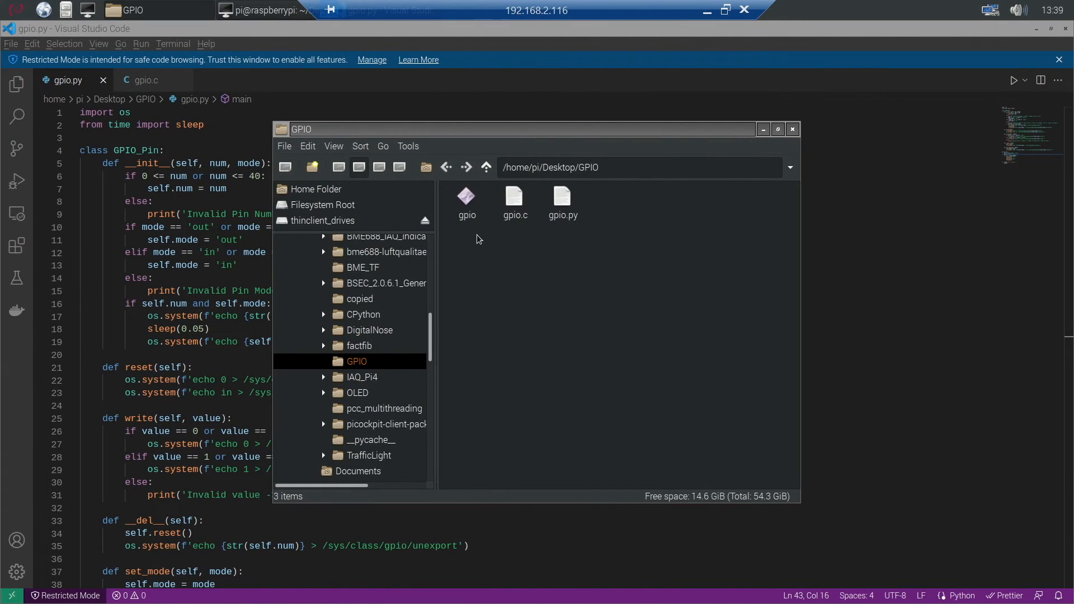
{"action": "mouse_move", "coordinate": [462, 246]}
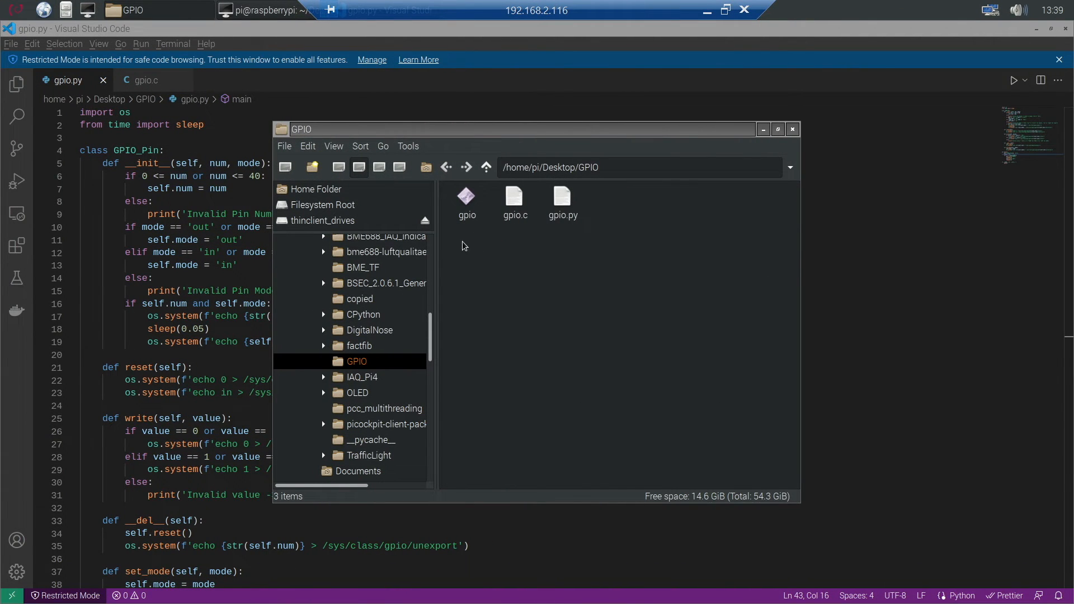
{"action": "mouse_move", "coordinate": [566, 241]}
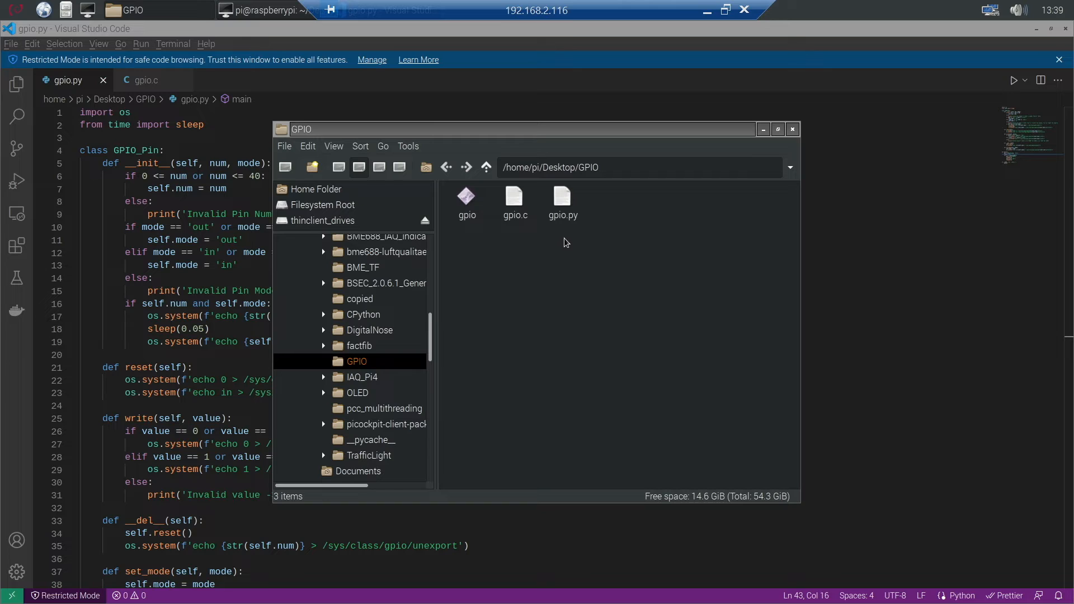
{"action": "mouse_move", "coordinate": [883, 179]}
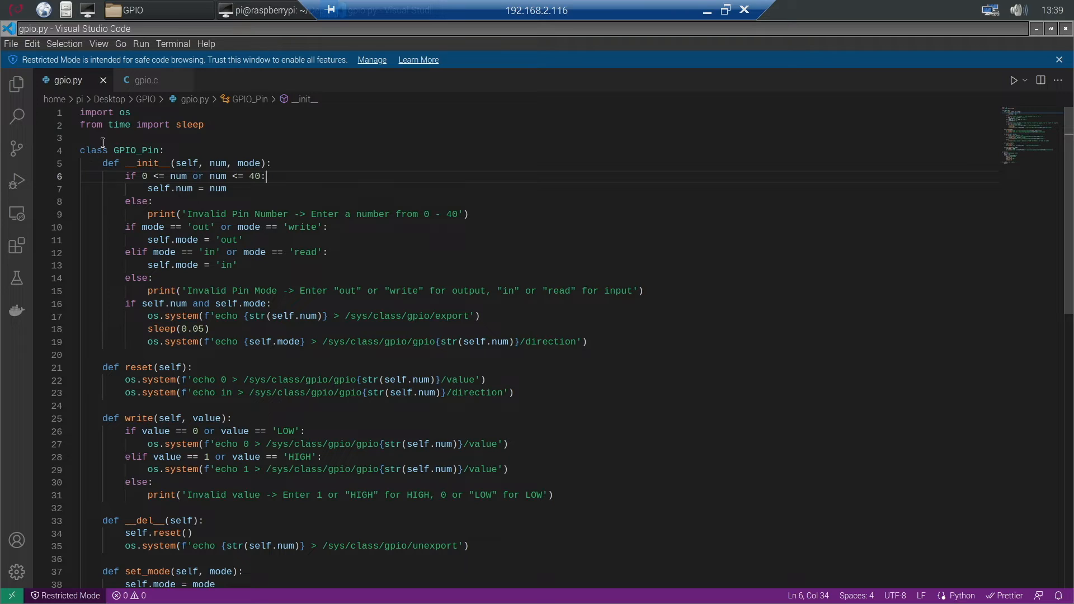
{"action": "mouse_move", "coordinate": [89, 131]}
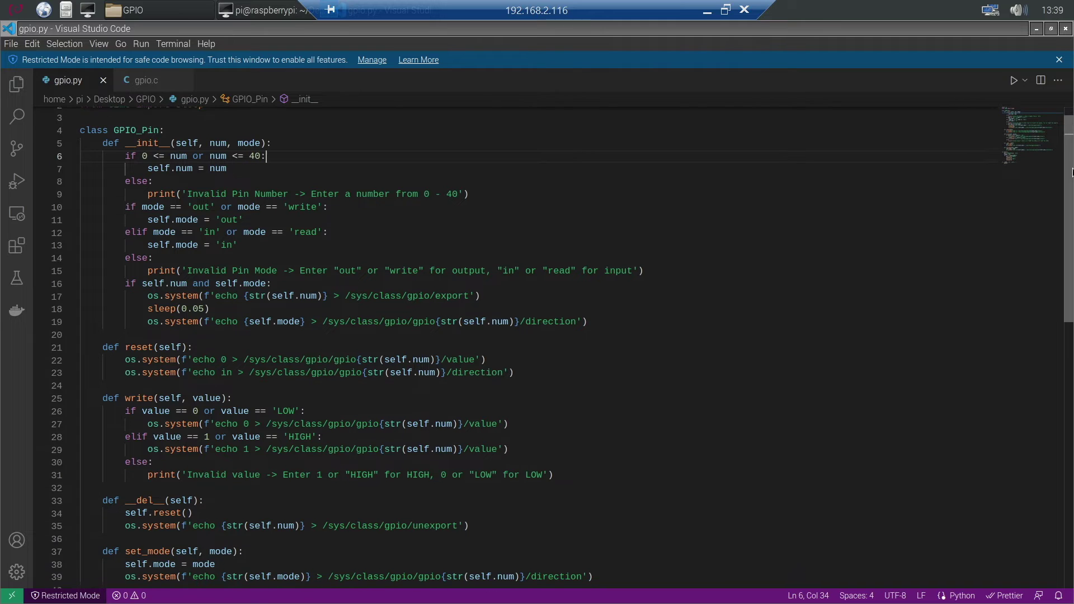
Scroll through gpio.py from the GPIO_Pin class down to main(), which blinks pin 13 ten times
{"action": "scroll", "scroll_direction": "up", "scroll_amount": 3}
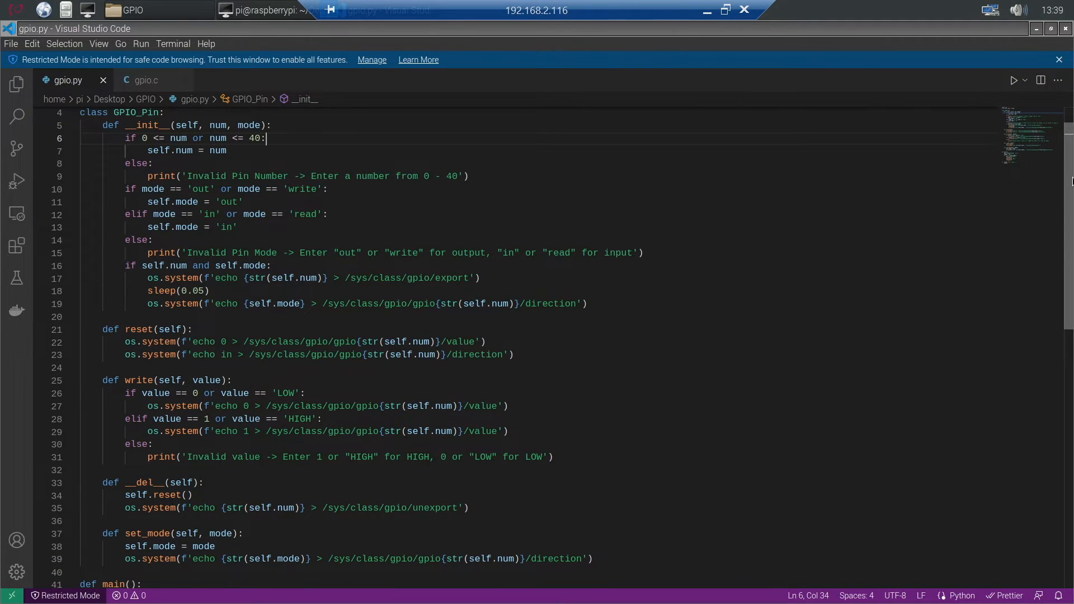
{"action": "scroll", "scroll_direction": "down", "scroll_amount": 3}
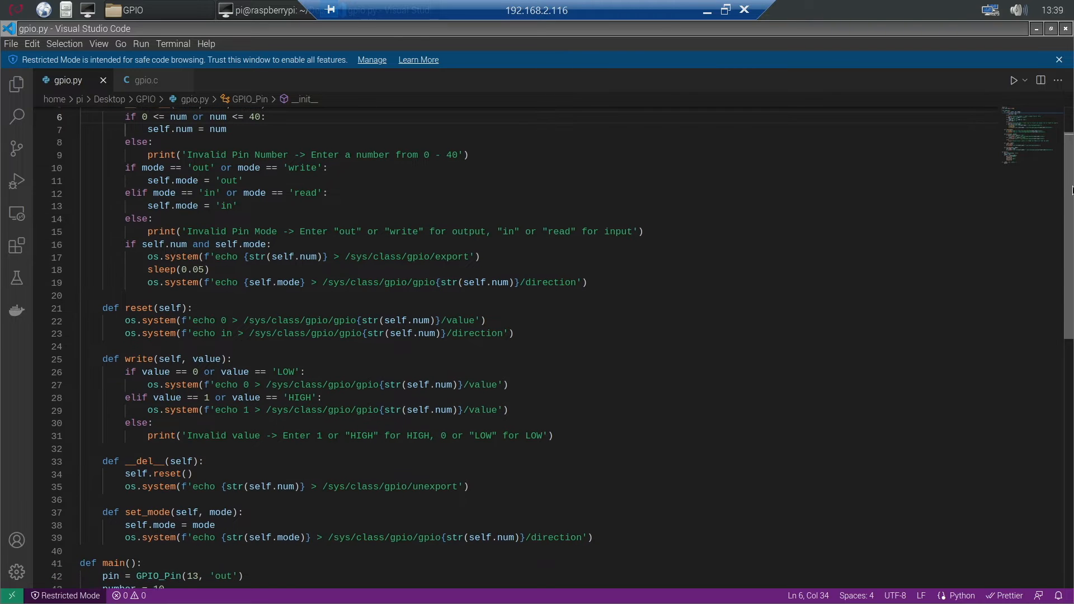
{"action": "scroll", "scroll_direction": "down", "scroll_amount": 3}
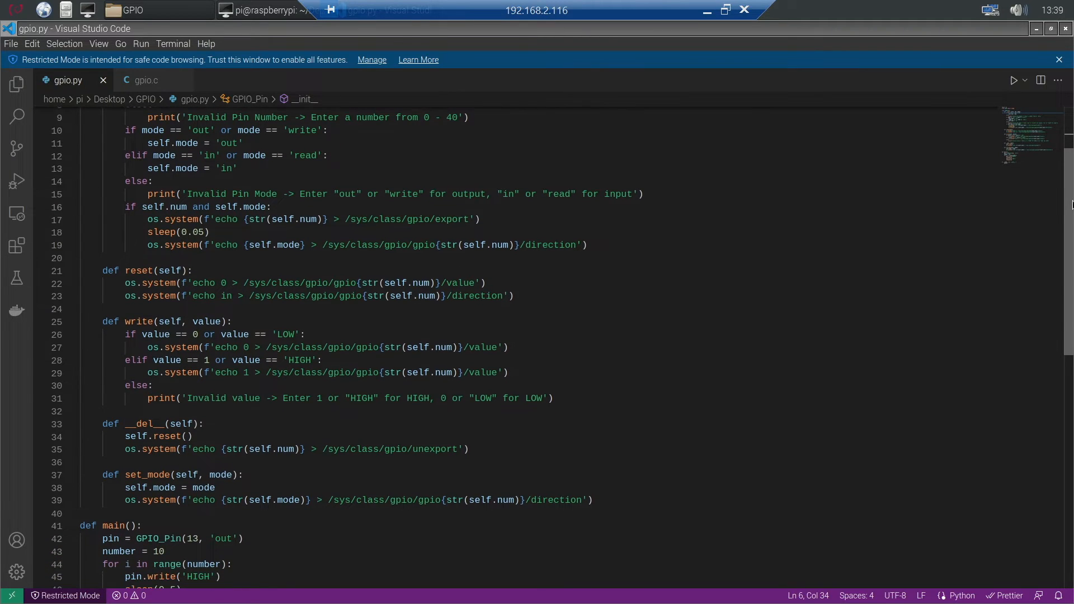
{"action": "scroll", "scroll_direction": "down", "scroll_amount": 3}
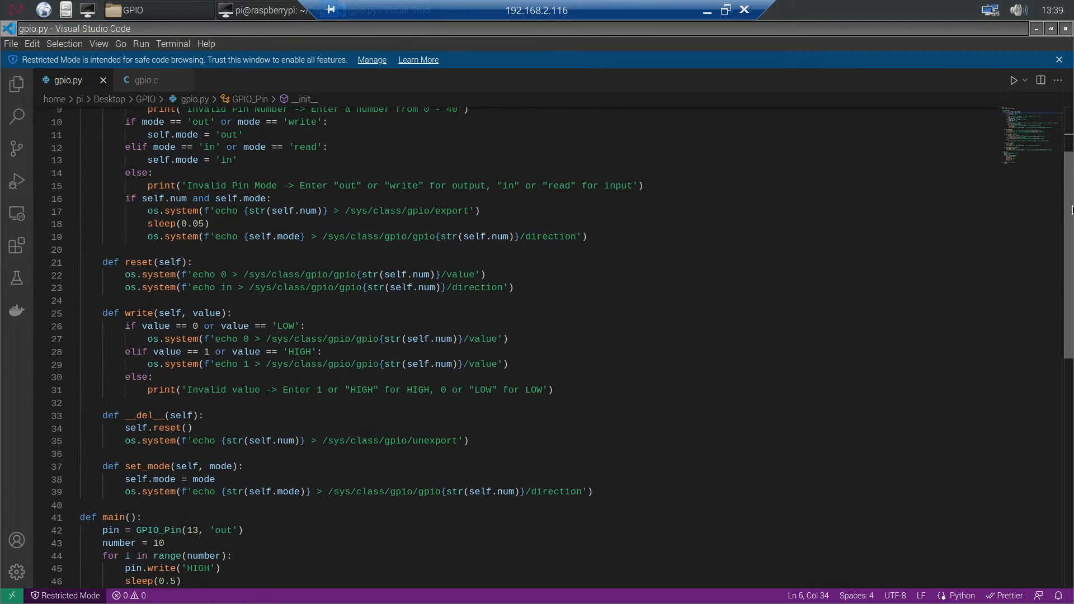
{"action": "scroll", "scroll_direction": "down", "scroll_amount": 3}
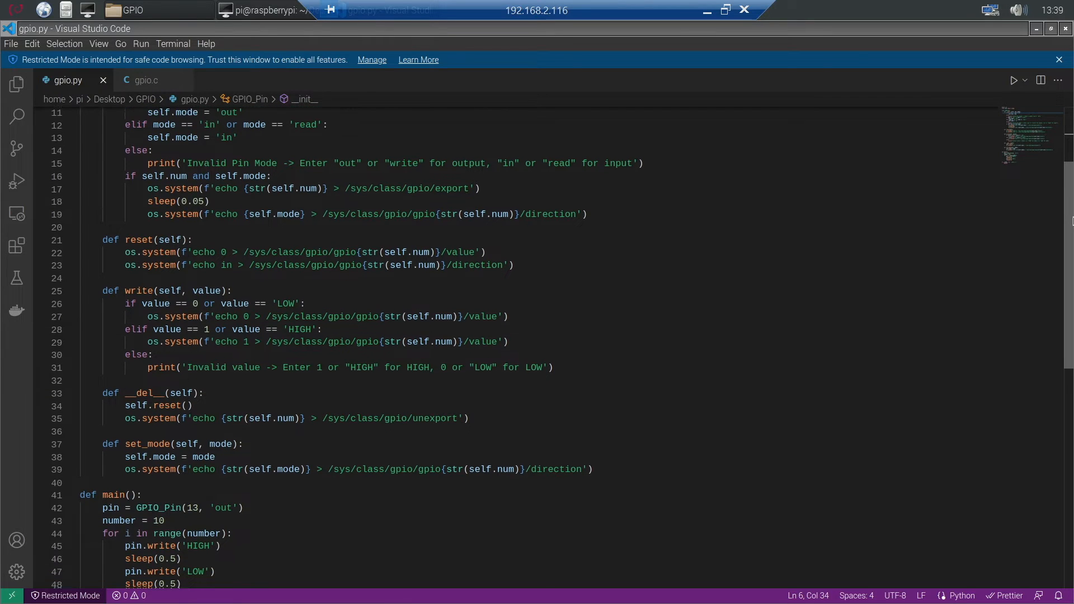
{"action": "scroll", "scroll_direction": "down", "scroll_amount": 3}
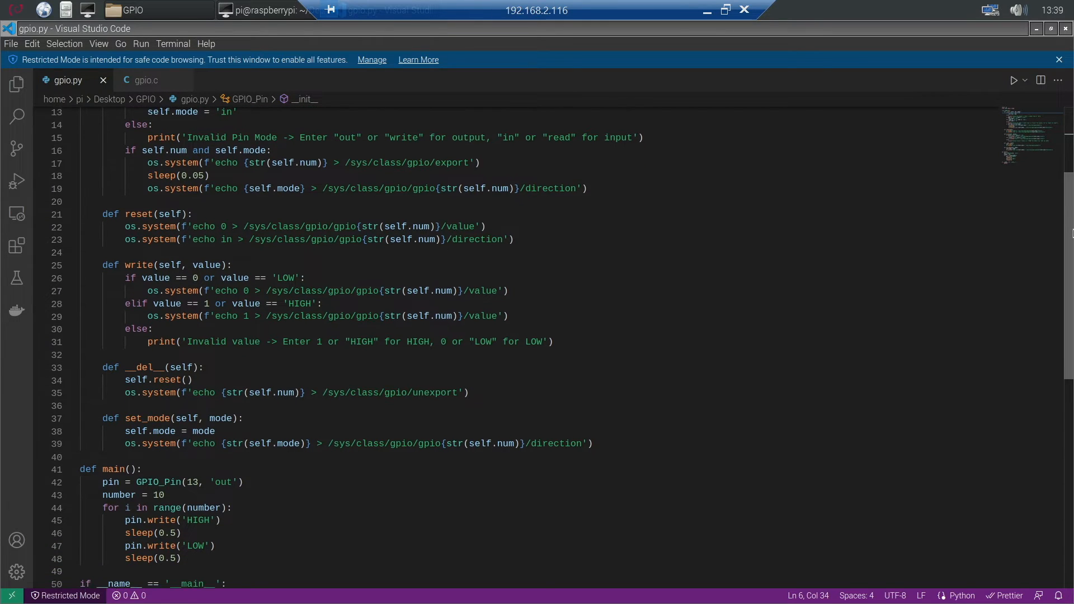
{"action": "scroll", "scroll_direction": "down", "scroll_amount": 3}
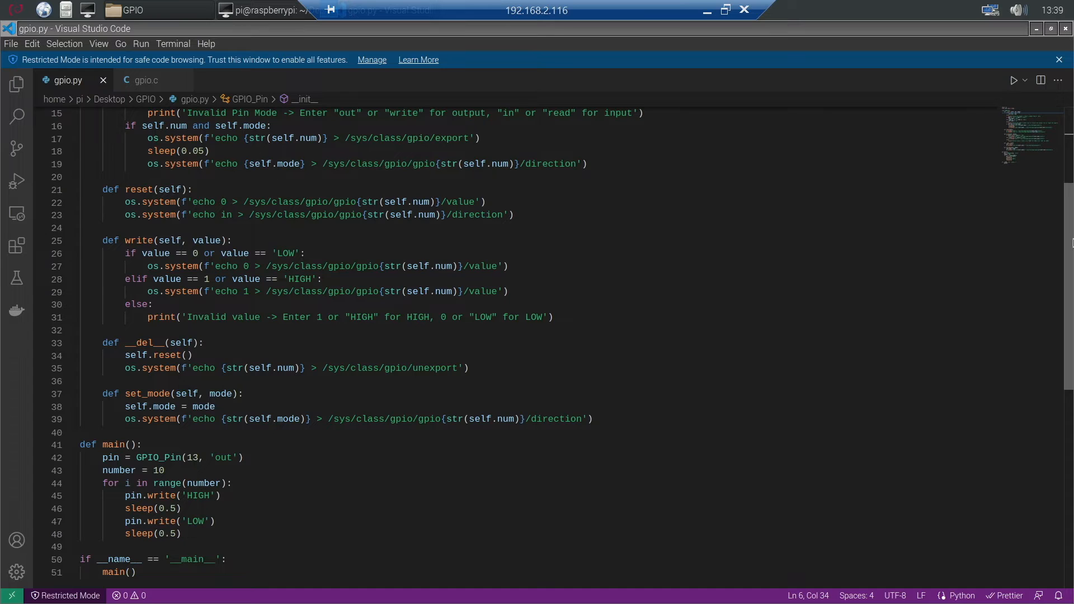
{"action": "scroll", "scroll_direction": "down", "scroll_amount": 3}
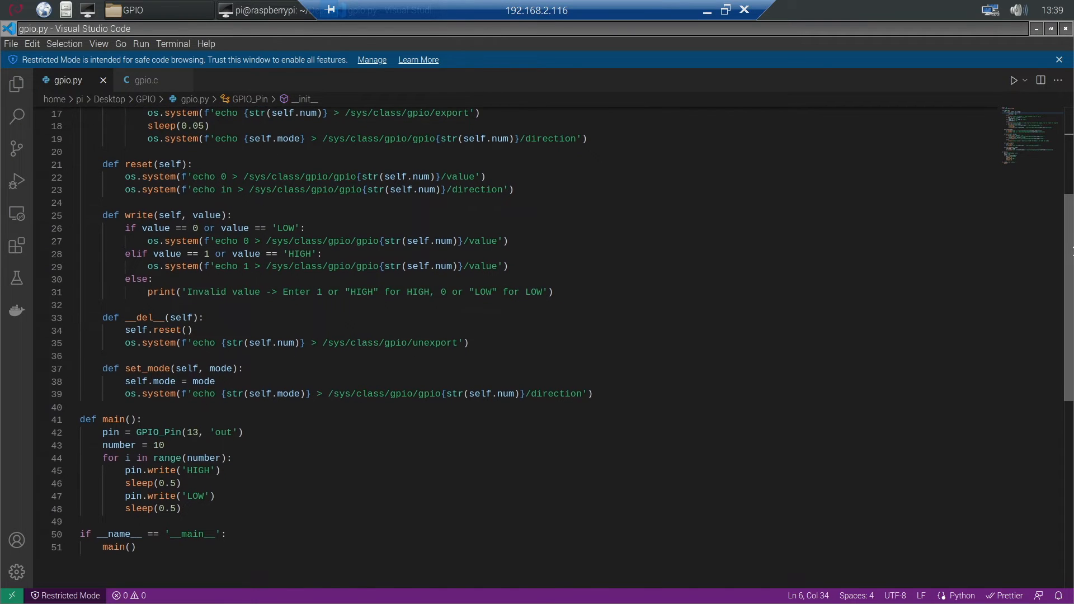
{"action": "scroll", "scroll_direction": "down", "scroll_amount": 3}
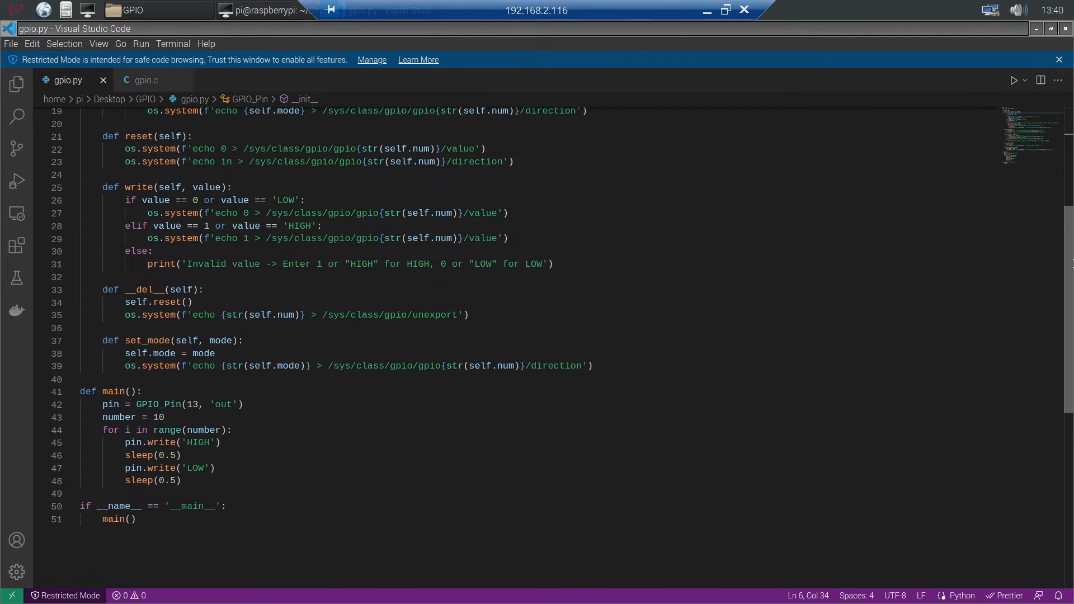
{"action": "scroll", "scroll_direction": "up", "scroll_amount": 3}
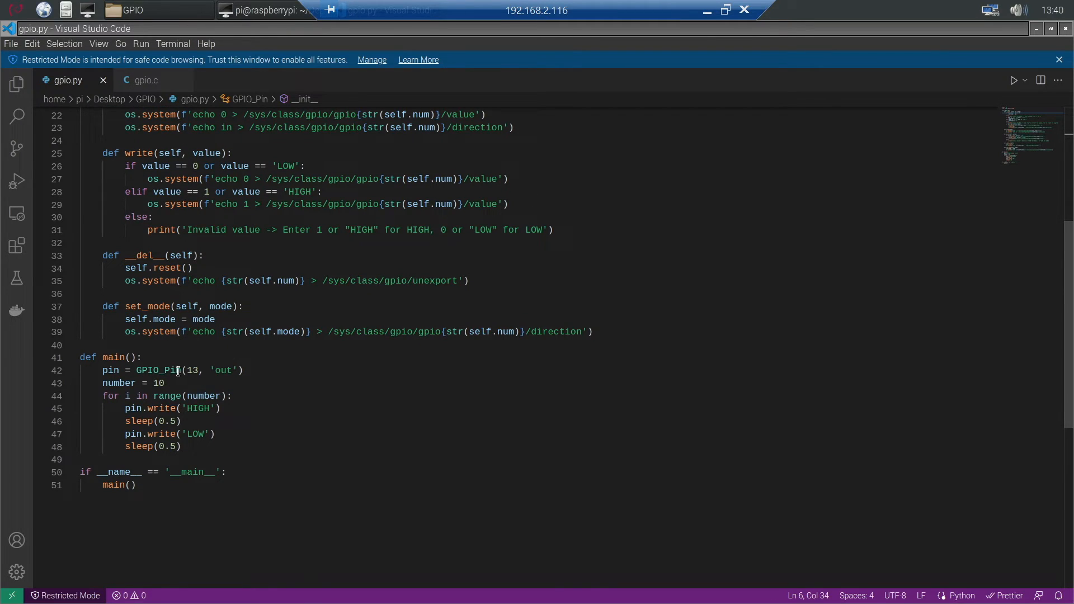
{"action": "mouse_move", "coordinate": [312, 400]}
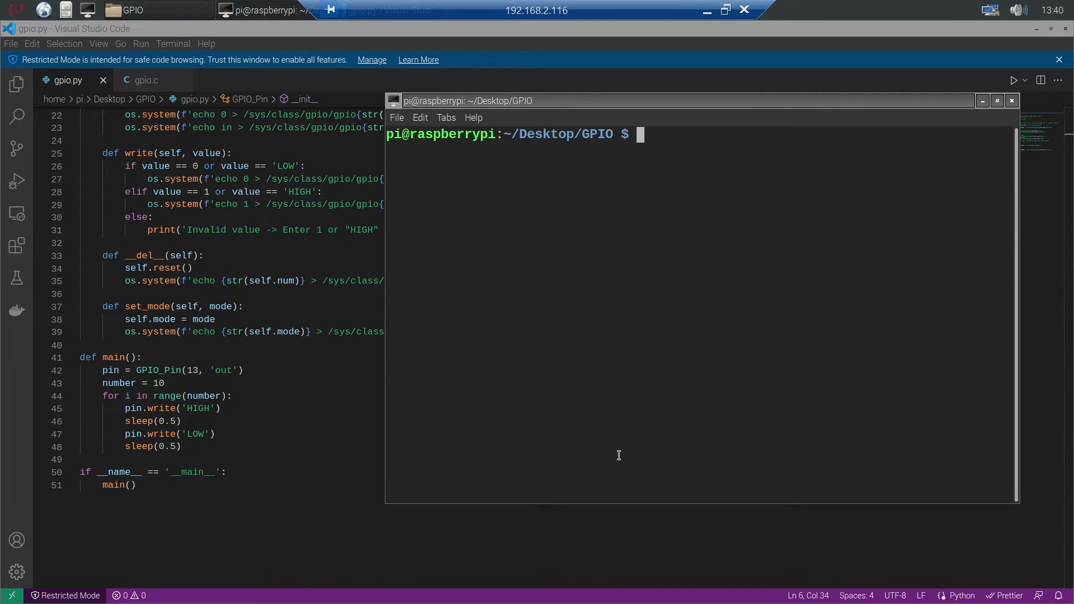
Run python3 gpio.py to blink the pin 13 LED, then return to the editor
{"action": "type", "text": "python"}
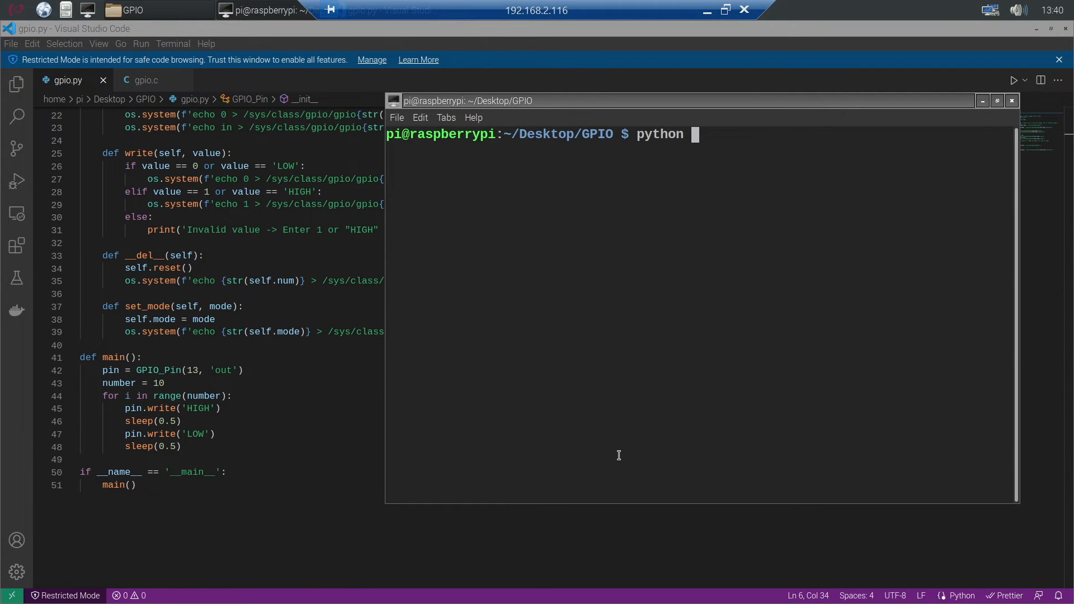
{"action": "type", "text": "gpio.py"}
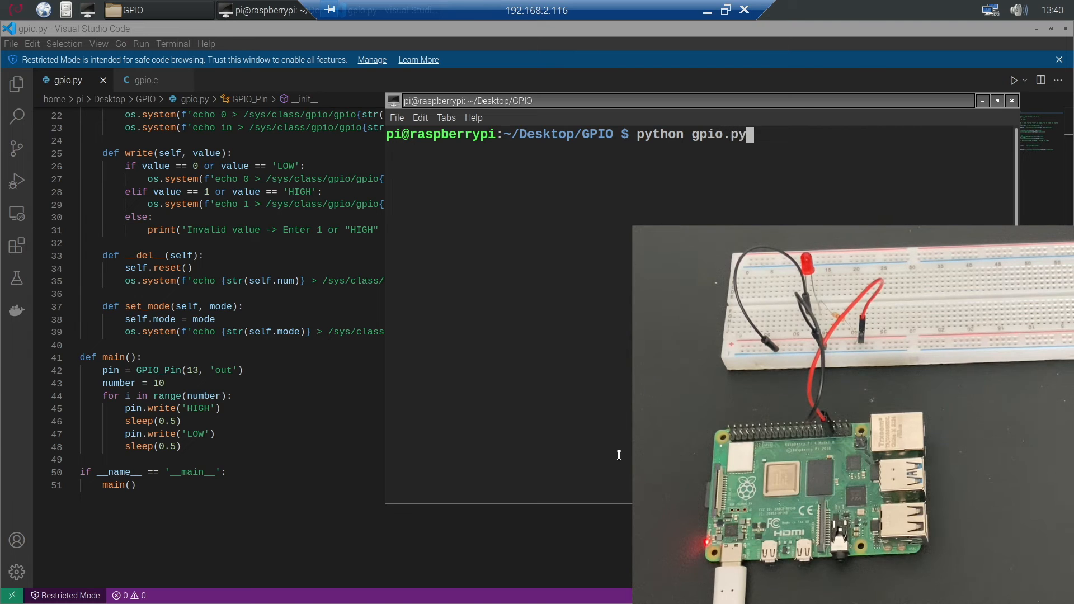
{"action": "type", "text": "3"}
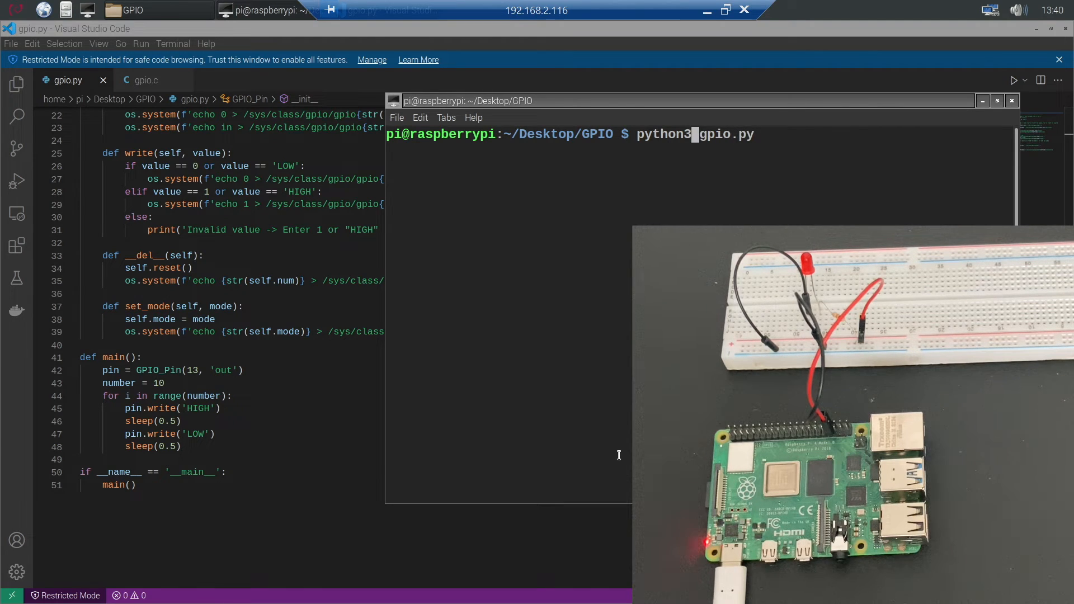
{"action": "key", "text": "Return"}
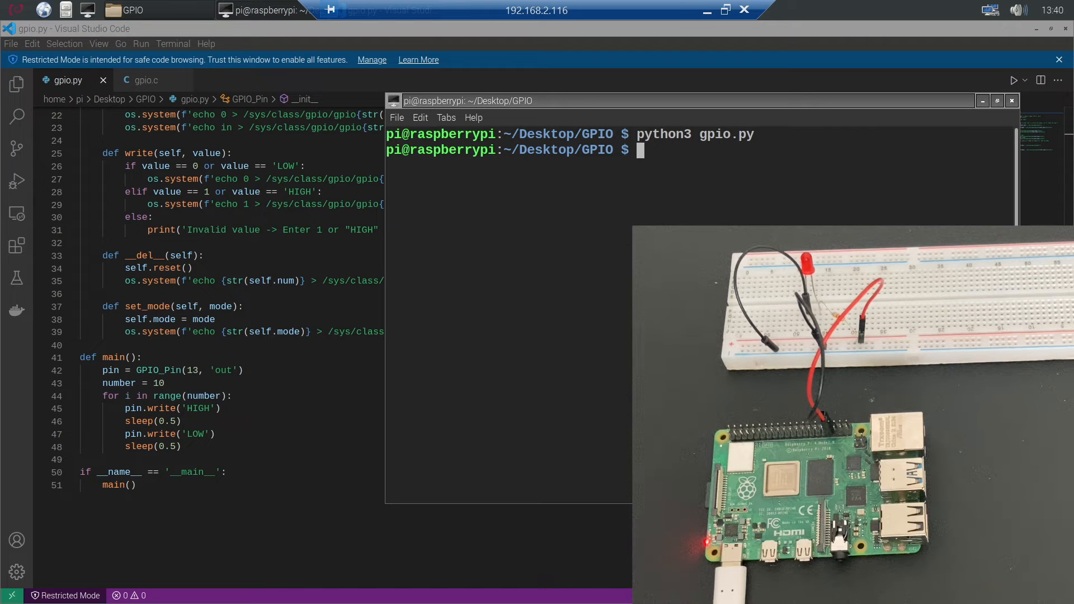
{"action": "left_click", "coordinate": [144, 80]}
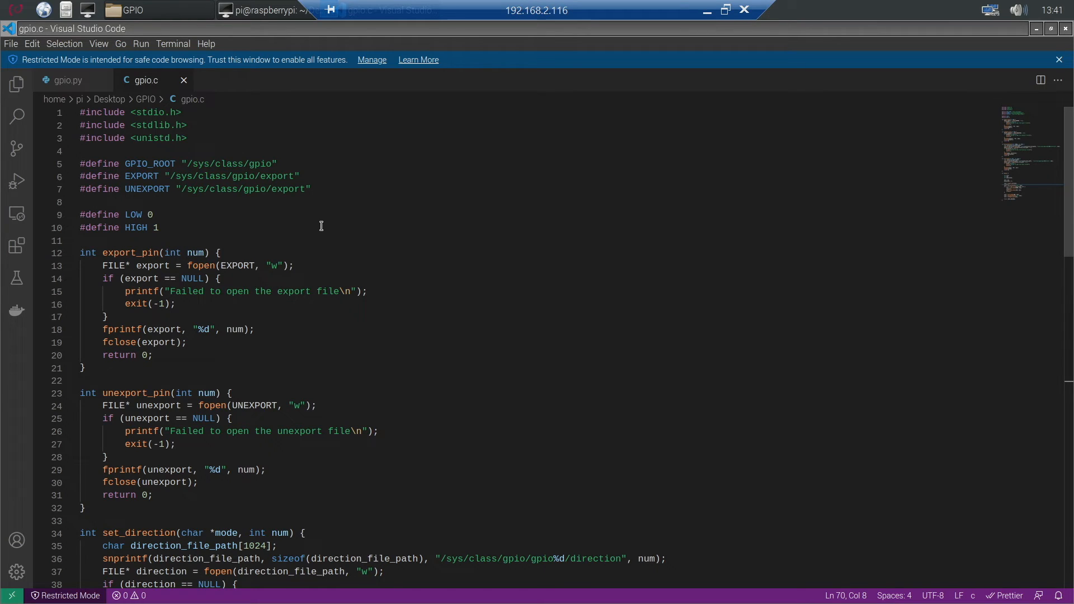
{"action": "mouse_move", "coordinate": [324, 237]}
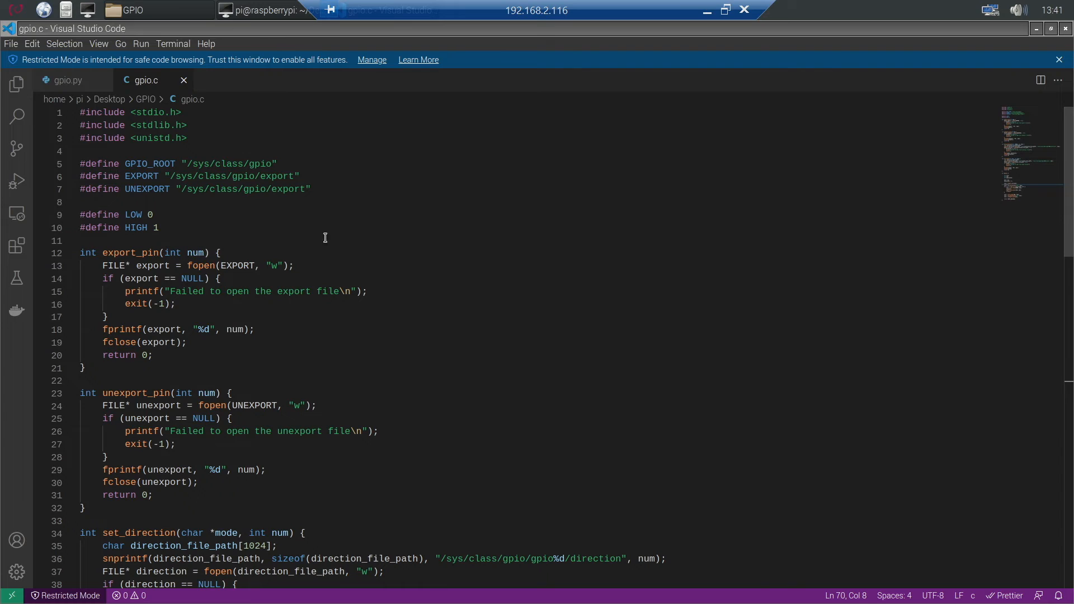
{"action": "mouse_move", "coordinate": [370, 321]}
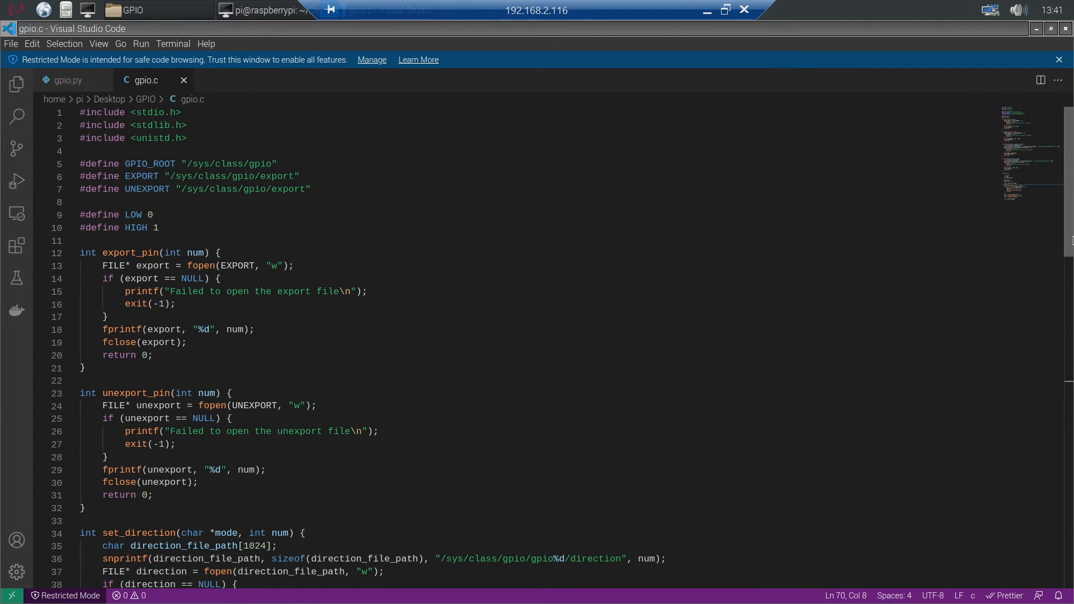
Scroll down through gpio.c's export, direction and value functions to its blinking main()
{"action": "scroll", "scroll_direction": "down", "scroll_amount": 3}
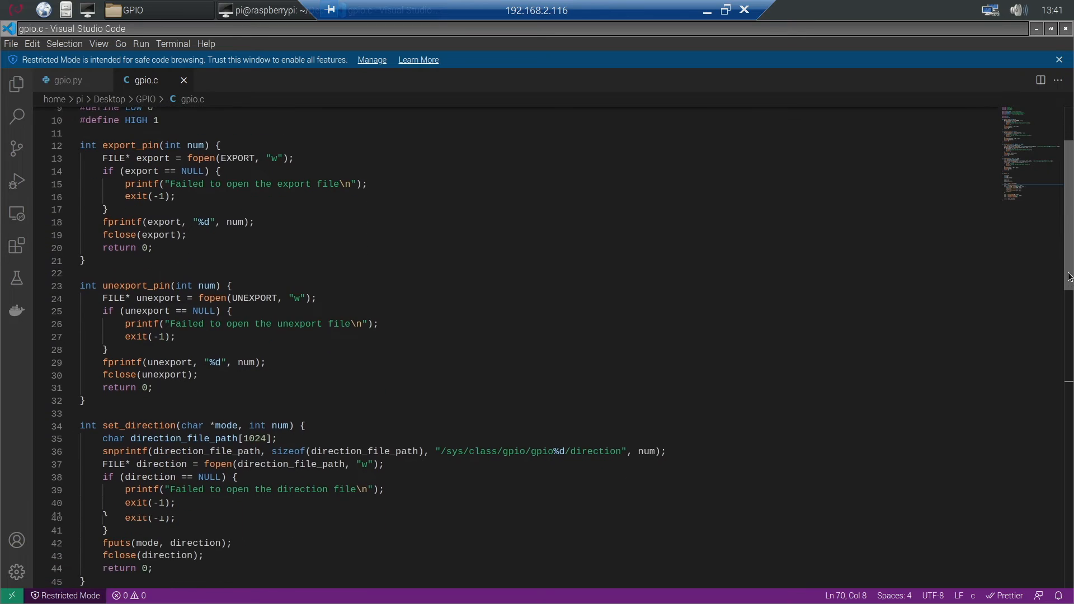
{"action": "scroll", "scroll_direction": "down", "scroll_amount": 3}
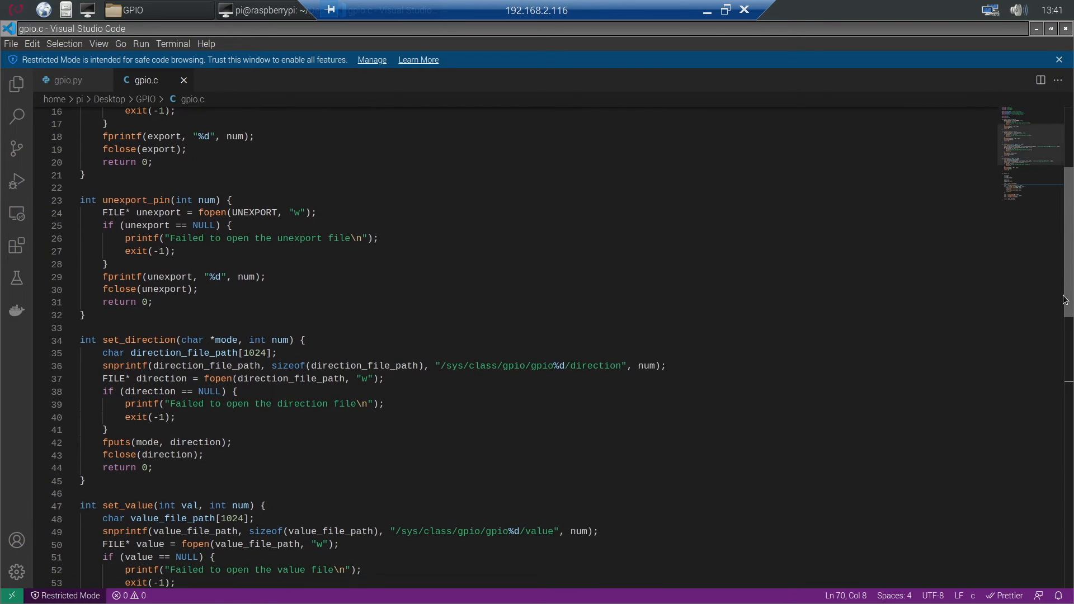
{"action": "scroll", "scroll_direction": "down", "scroll_amount": 3}
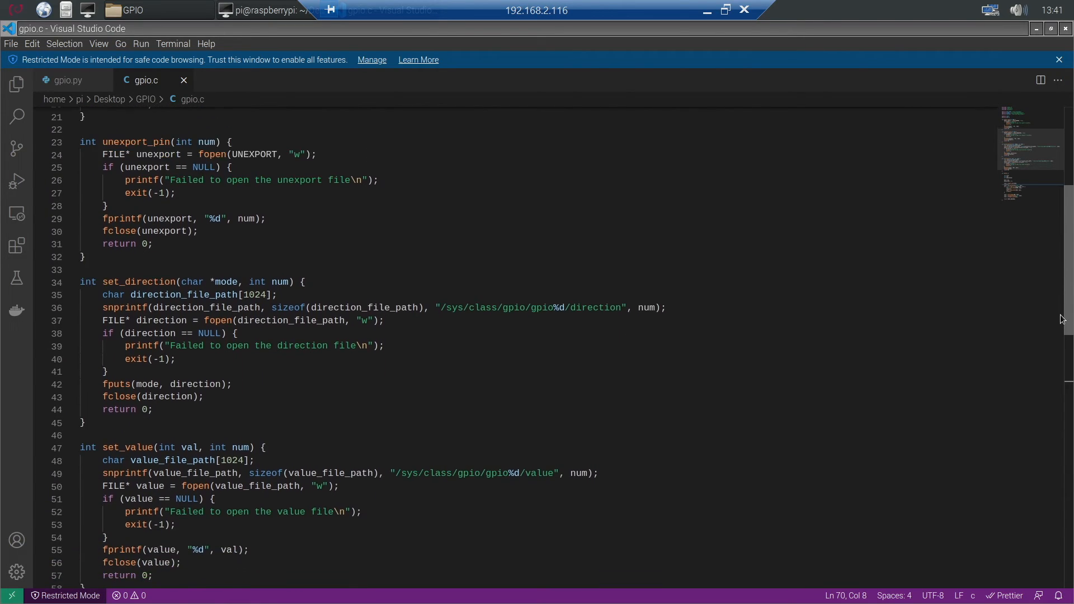
{"action": "scroll", "scroll_direction": "down", "scroll_amount": 3}
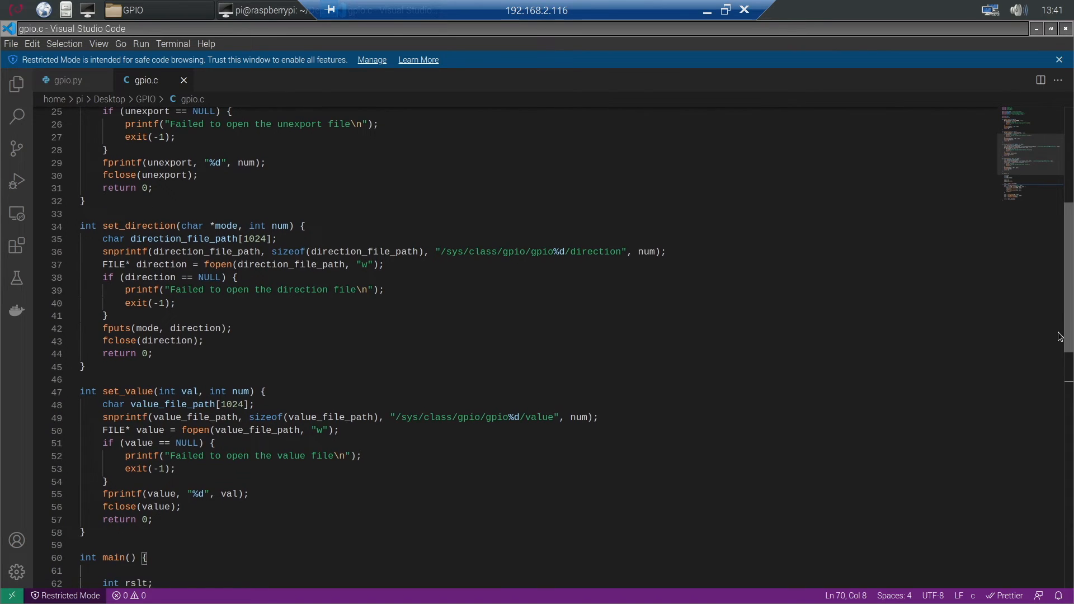
{"action": "scroll", "scroll_direction": "down", "scroll_amount": 3}
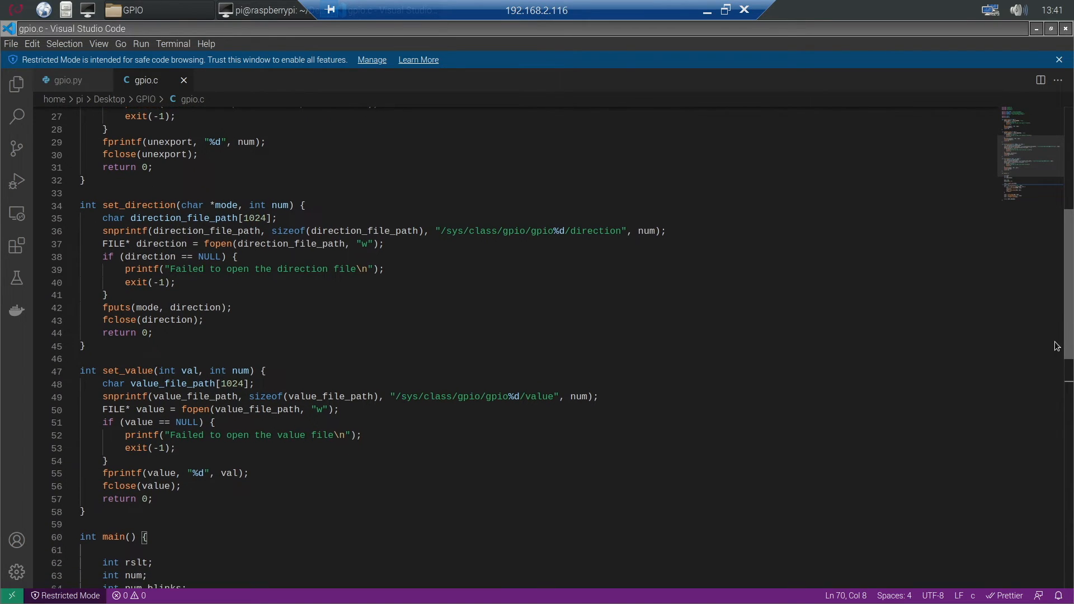
{"action": "scroll", "scroll_direction": "down", "scroll_amount": 3}
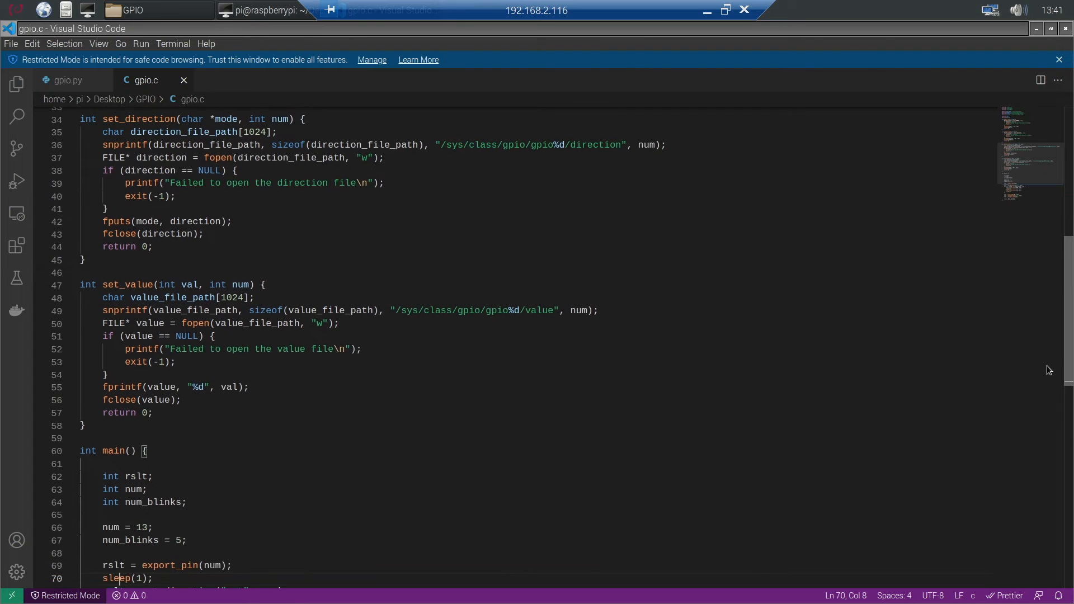
{"action": "scroll", "scroll_direction": "down", "scroll_amount": 3}
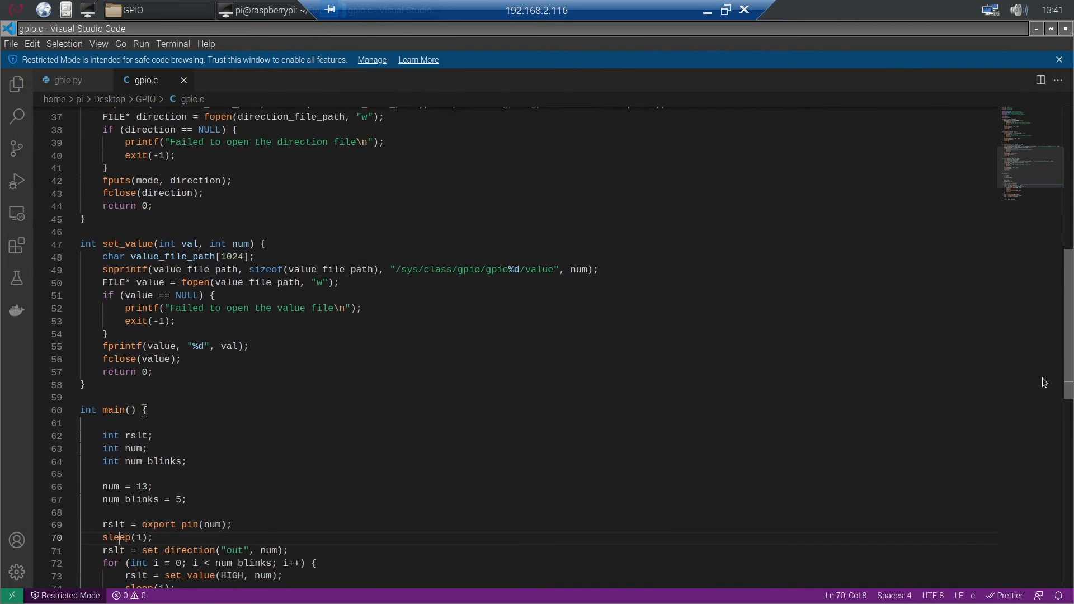
{"action": "scroll", "scroll_direction": "down", "scroll_amount": 3}
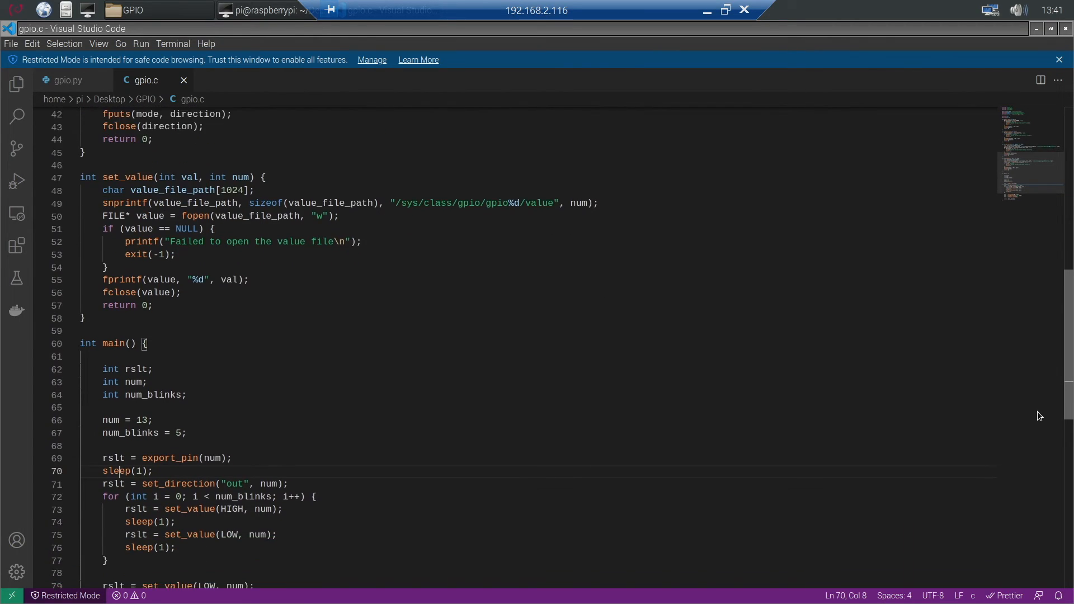
{"action": "scroll", "scroll_direction": "down", "scroll_amount": 3}
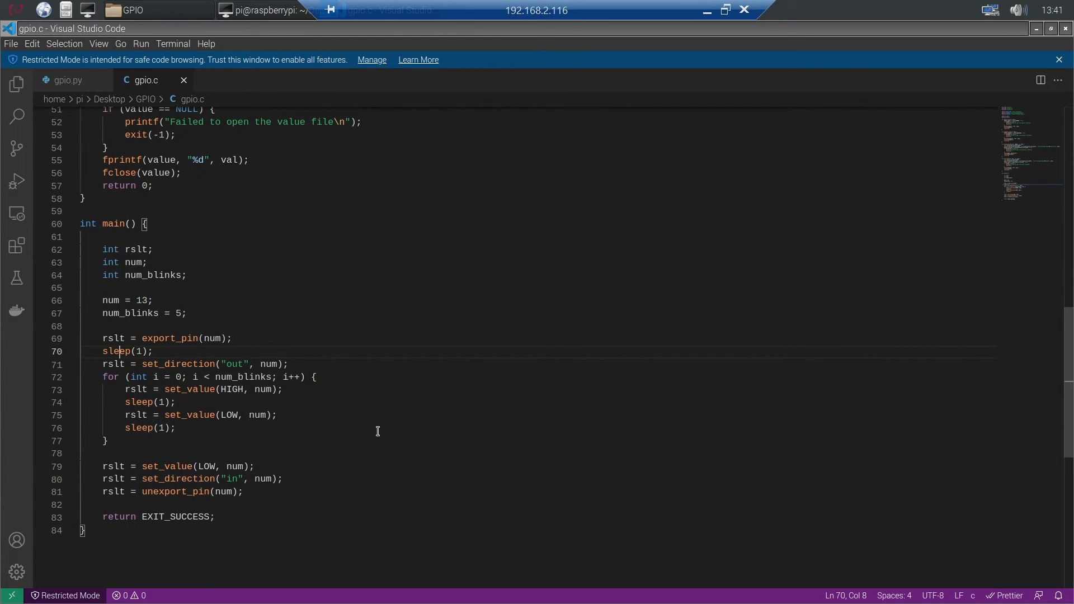
{"action": "left_click", "coordinate": [363, 453]}
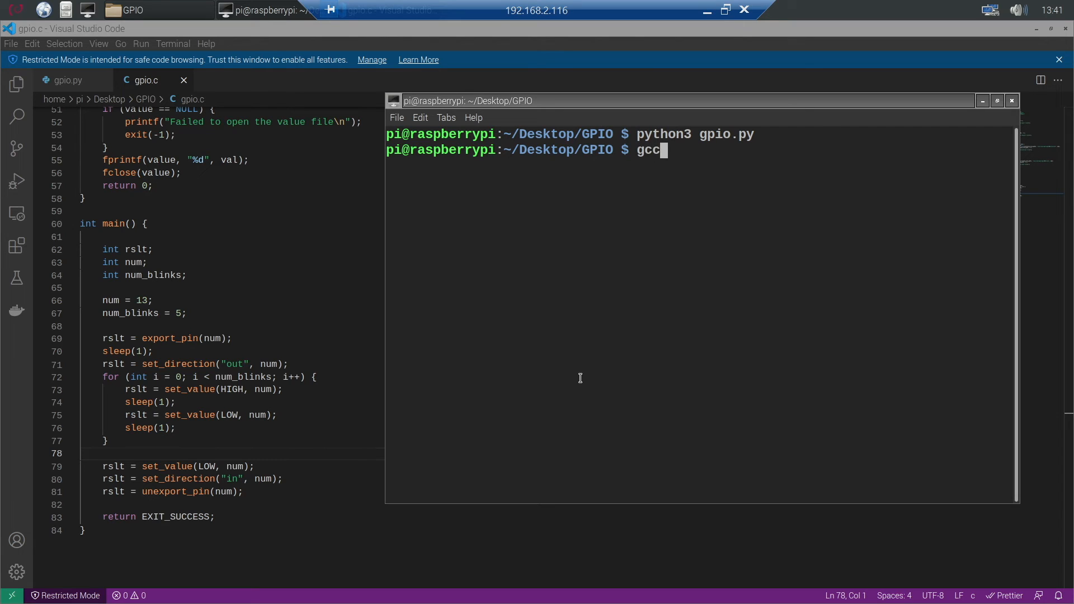
Compile with gcc -o gpio gpio.c, showing the GPIO folder with the new gpio executable
{"action": "type", "text": "-o"}
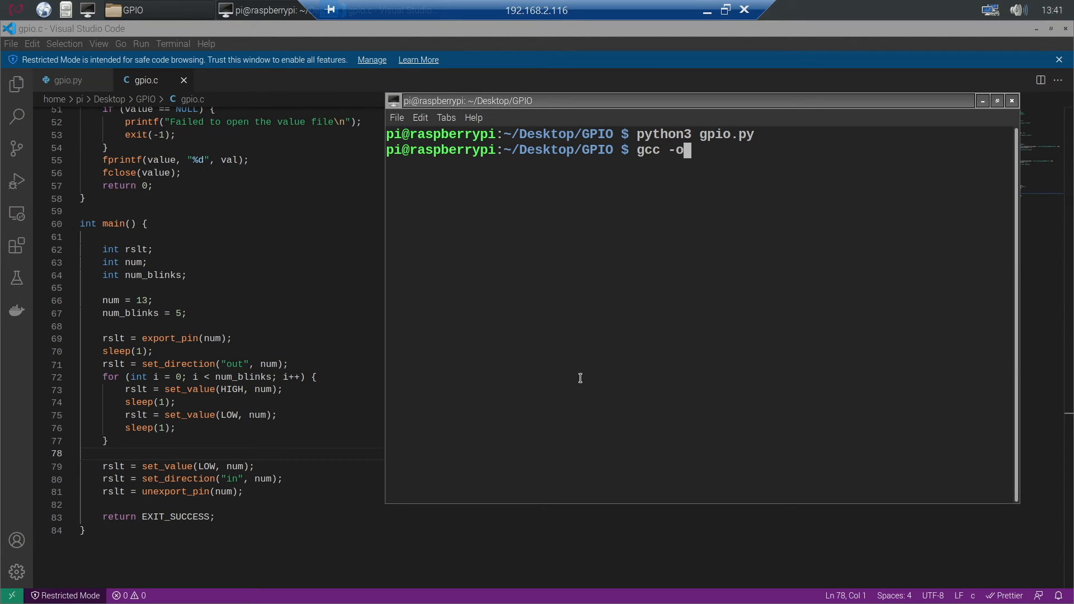
{"action": "type", "text": "gpio"}
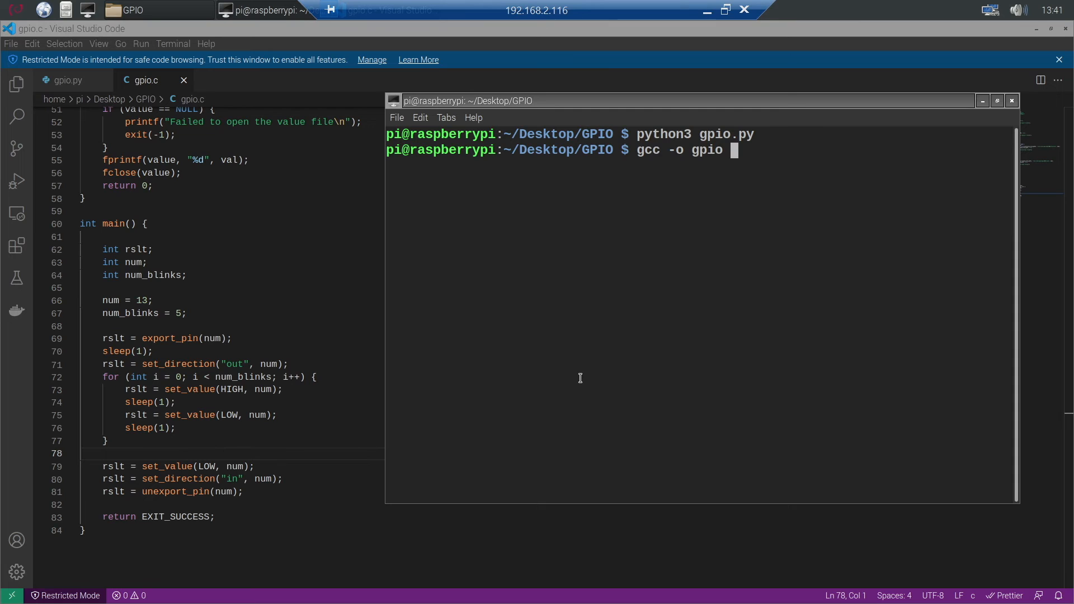
{"action": "type", "text": "gpio.c"}
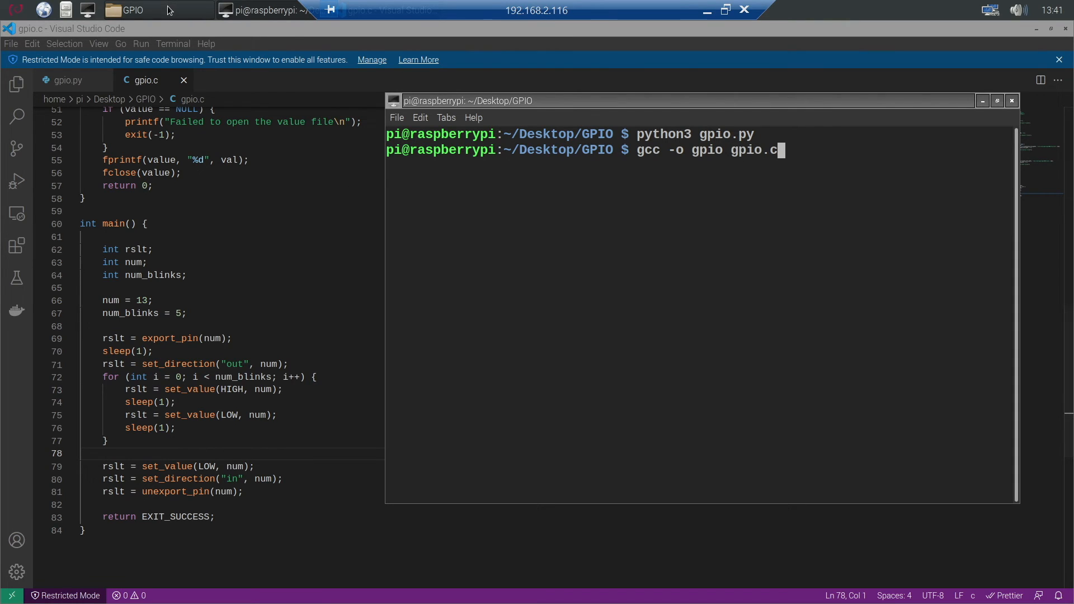
{"action": "left_click", "coordinate": [130, 10]}
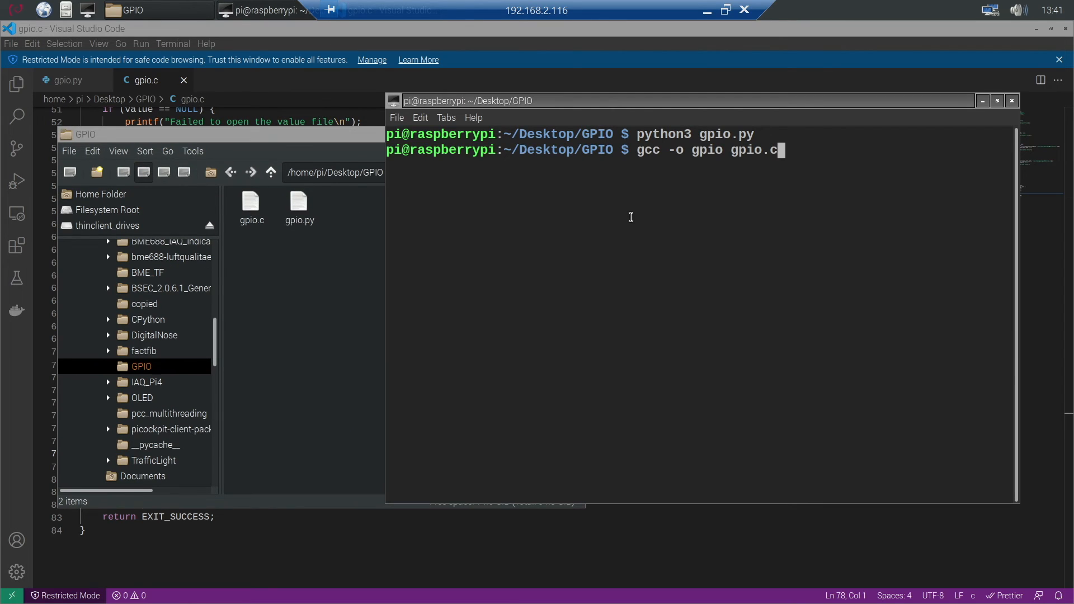
{"action": "key", "text": "Return"}
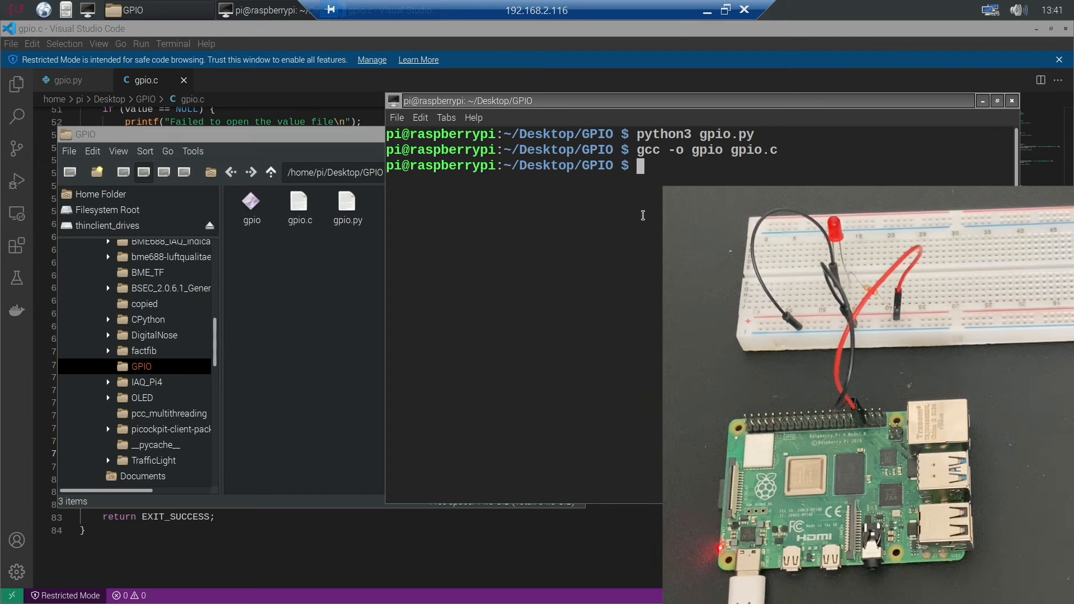
Run ./gpio so the pin 13 LED blinks five times
{"action": "type", "text": "./"}
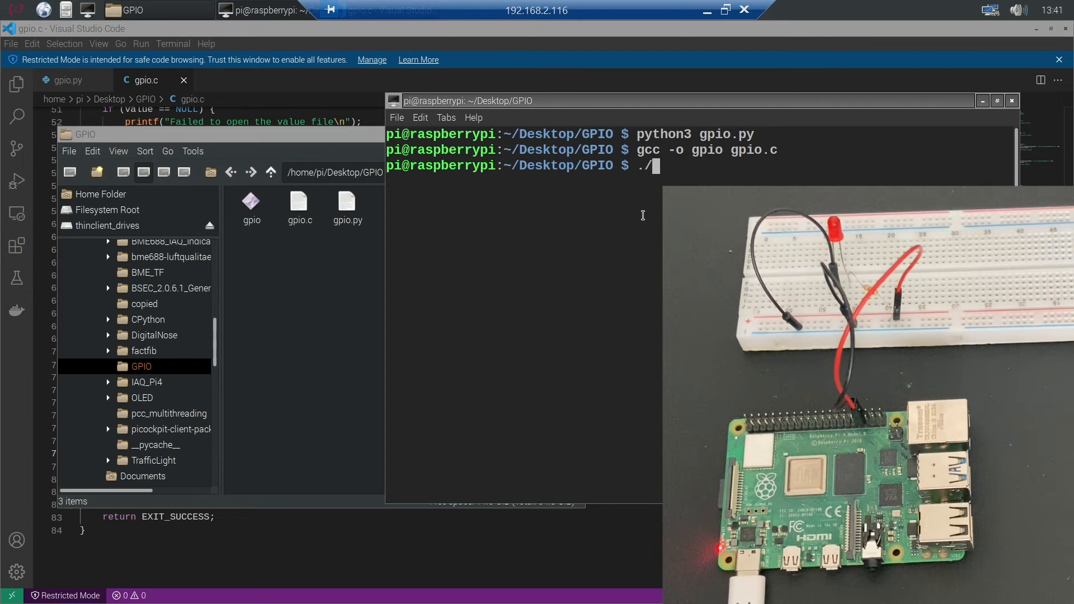
{"action": "type", "text": "gpio"}
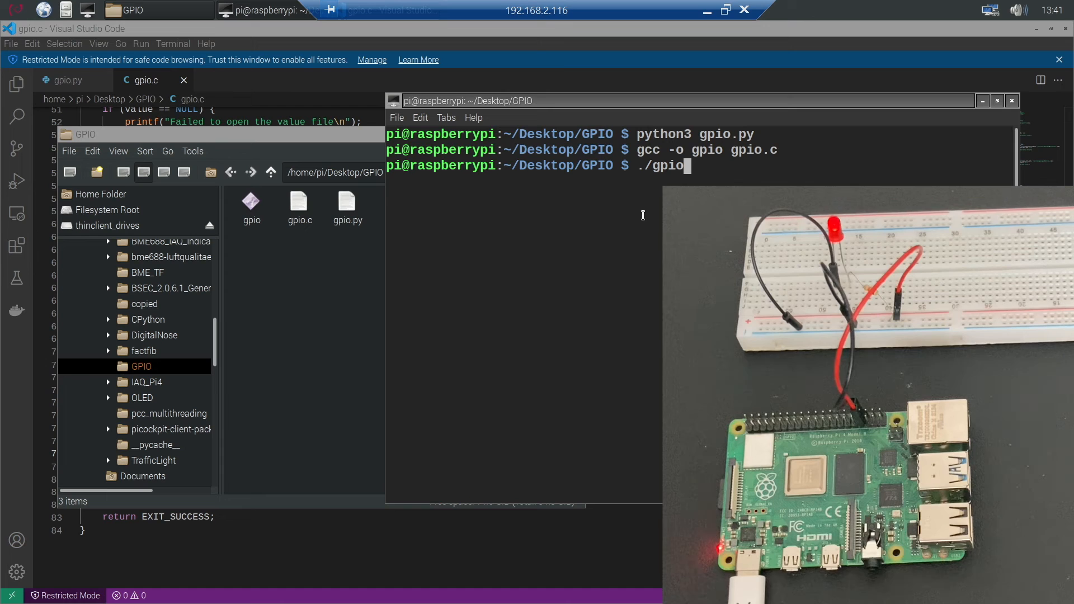
{"action": "key", "text": "Return"}
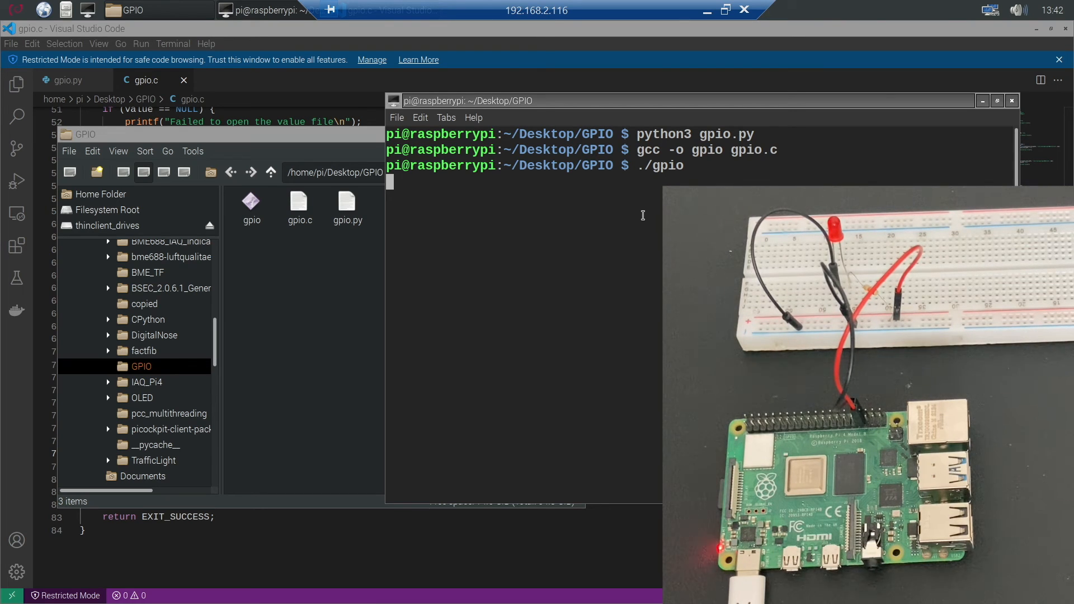
{"action": "key", "text": "Return"}
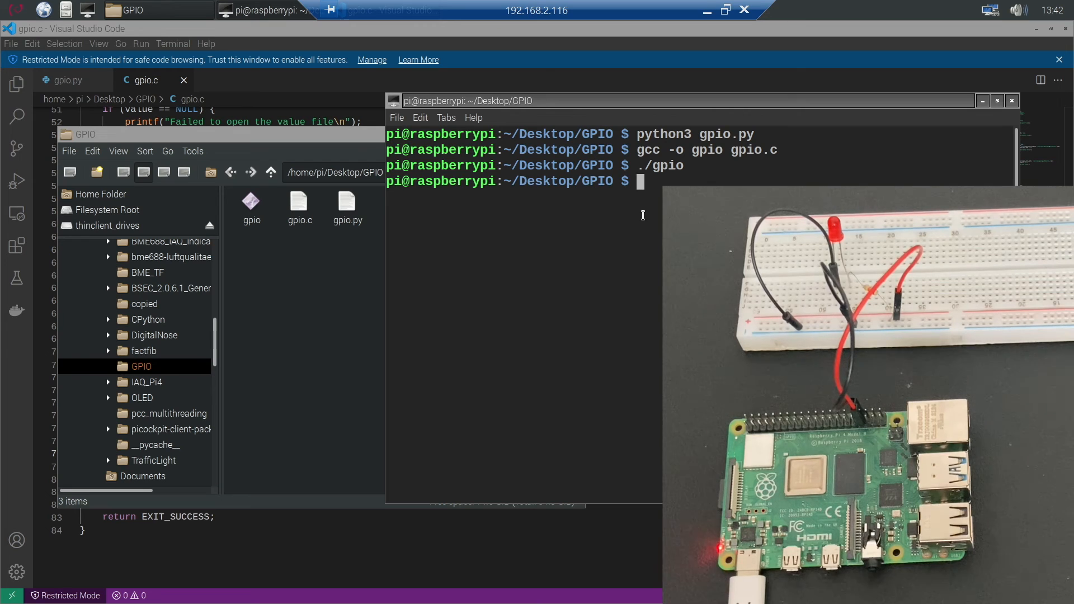